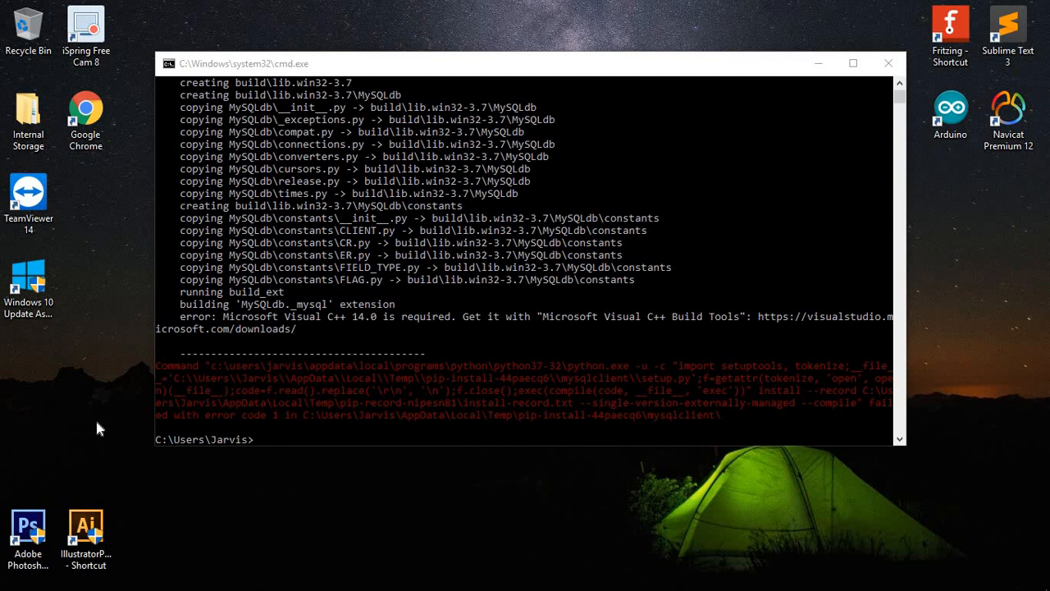
{"action": "mouse_move", "coordinate": [368, 328]}
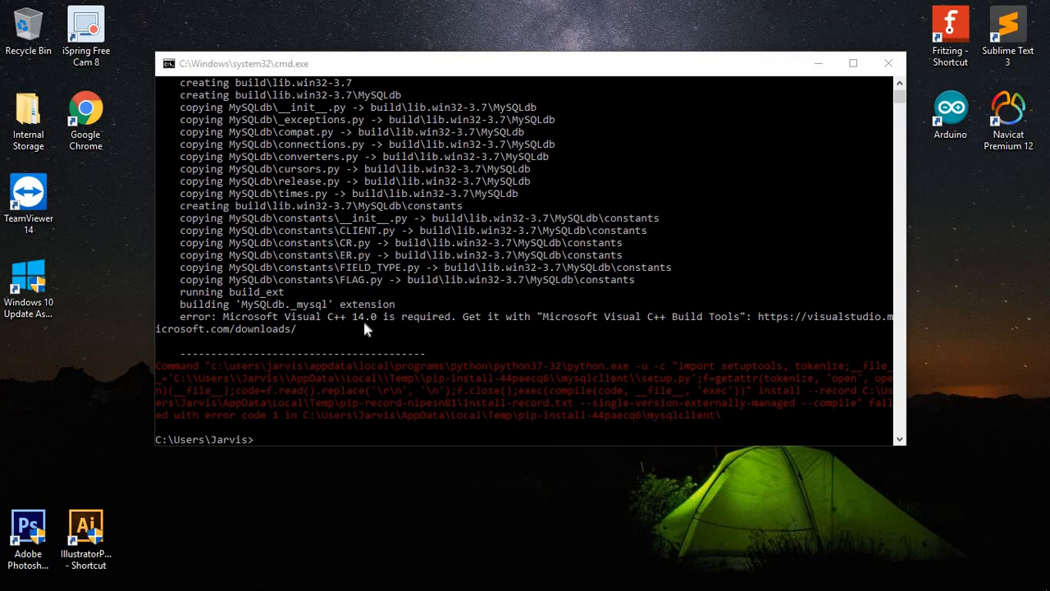
{"action": "mouse_move", "coordinate": [492, 334]}
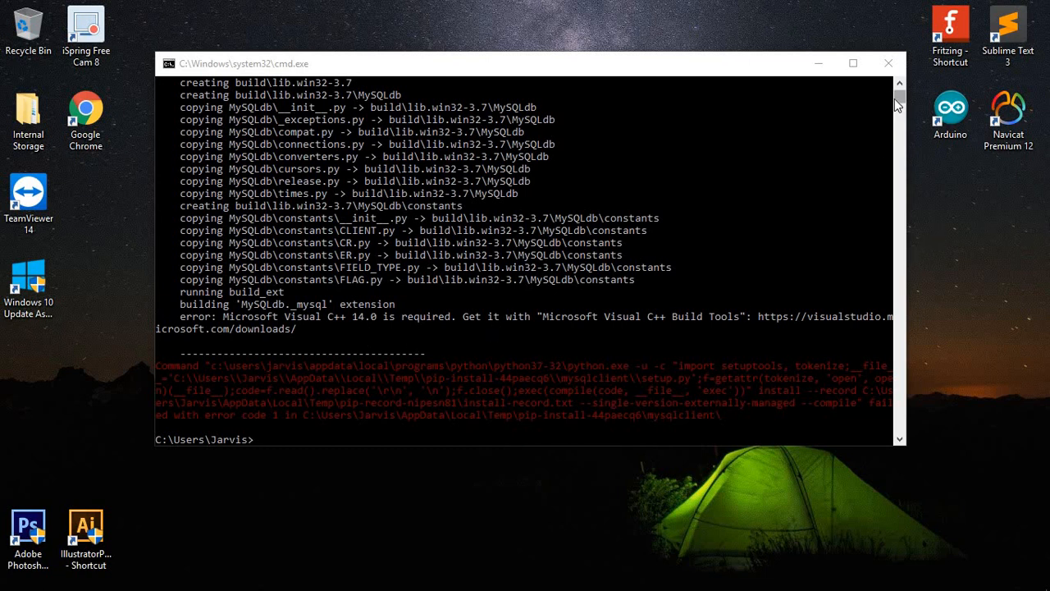
Search Google for 'python libraries uci'
{"action": "scroll", "scroll_direction": "up", "scroll_amount": 3}
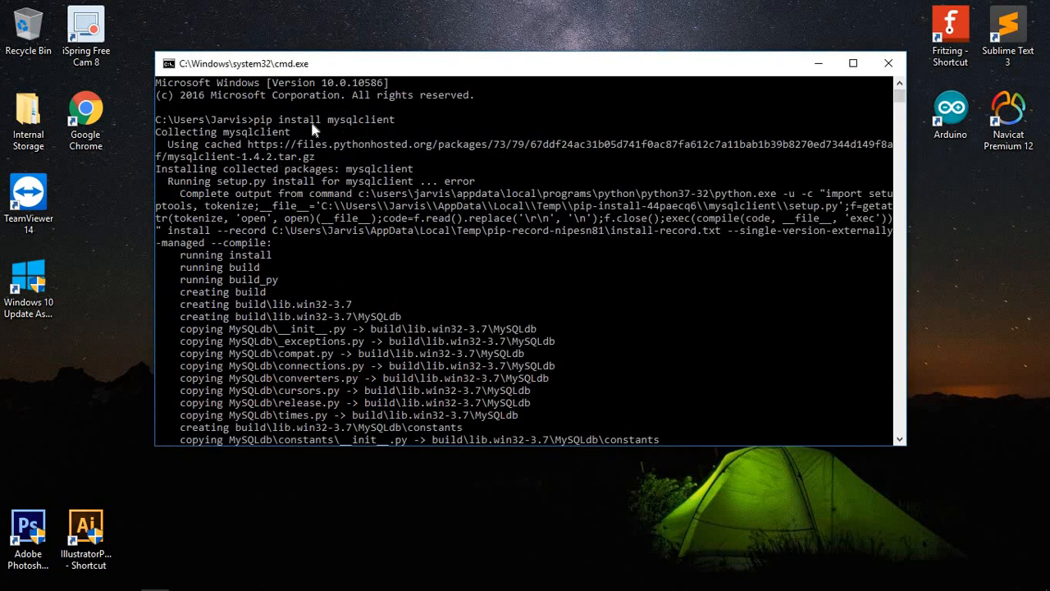
{"action": "mouse_move", "coordinate": [901, 97]}
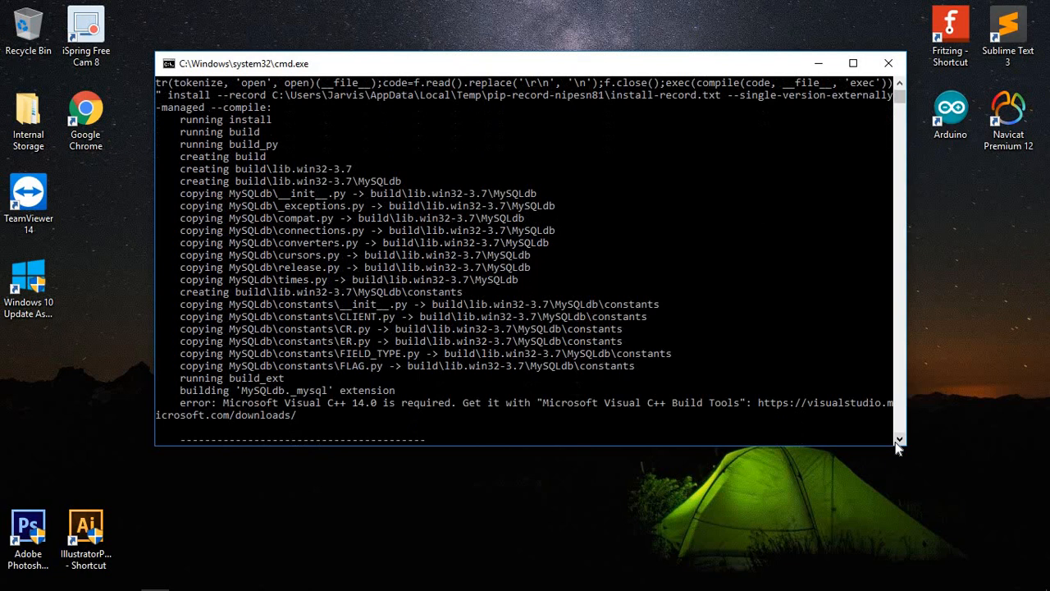
{"action": "scroll", "scroll_direction": "down", "scroll_amount": 3}
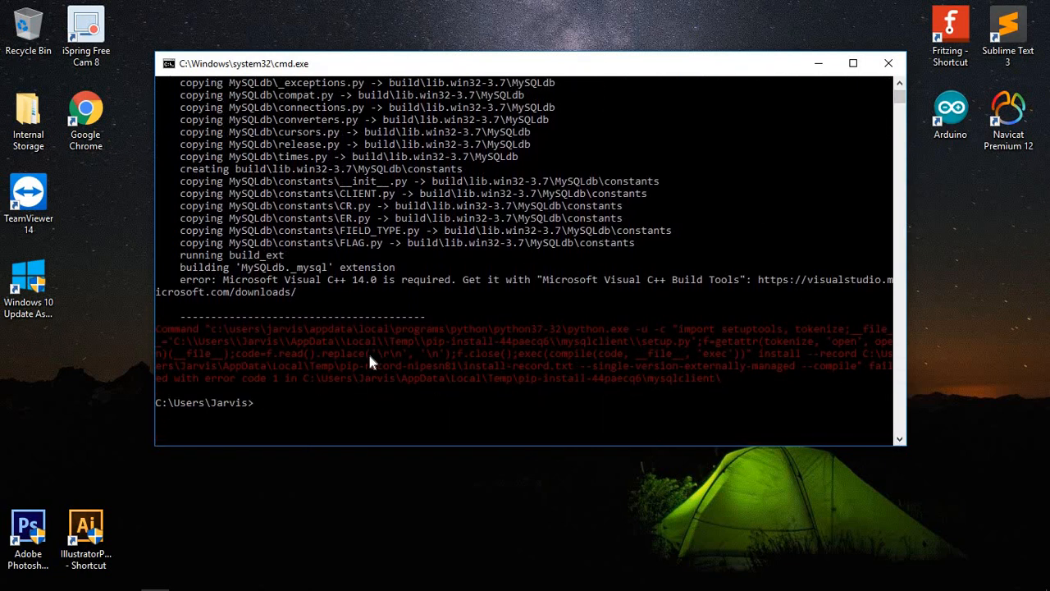
{"action": "mouse_move", "coordinate": [278, 404]}
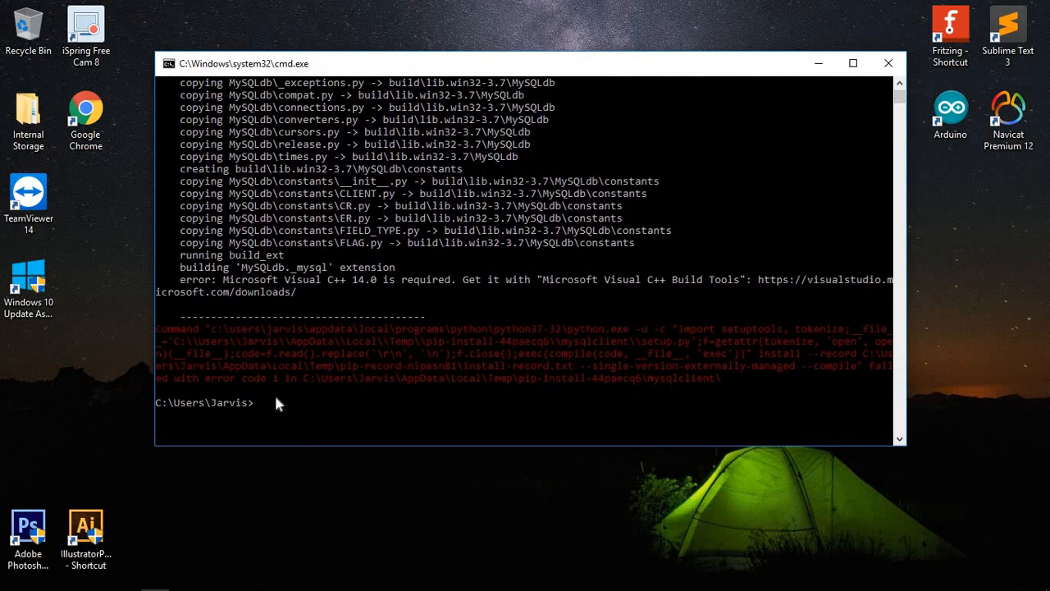
{"action": "mouse_move", "coordinate": [309, 378]}
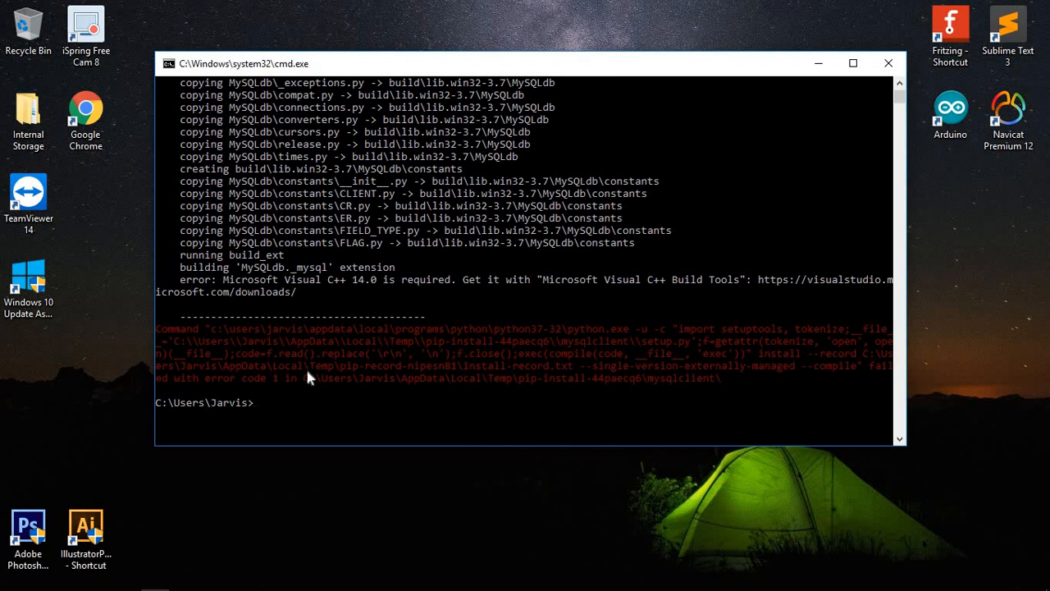
{"action": "mouse_move", "coordinate": [714, 297]}
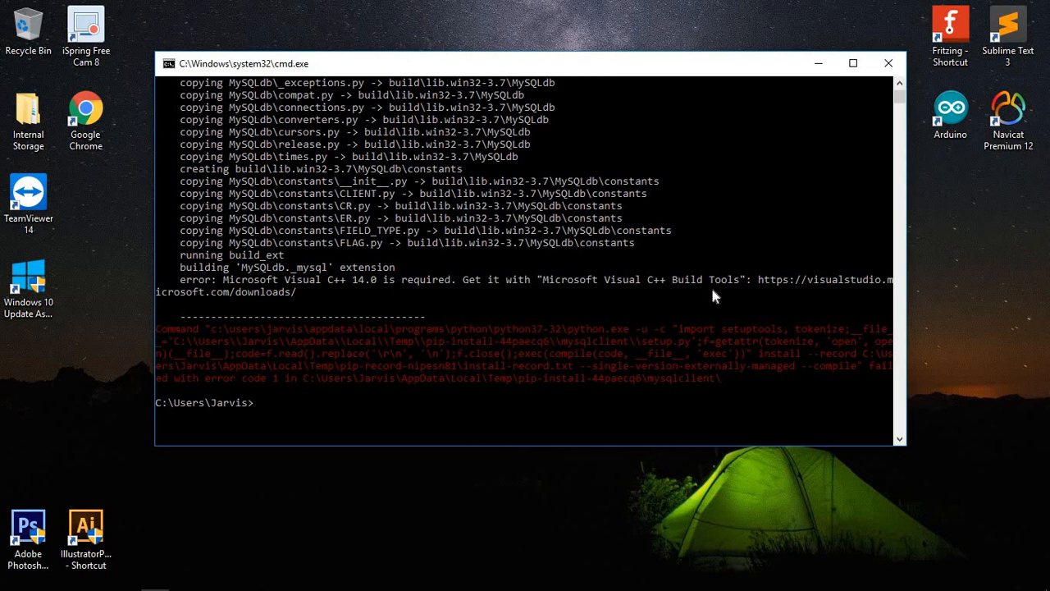
{"action": "mouse_move", "coordinate": [803, 292]}
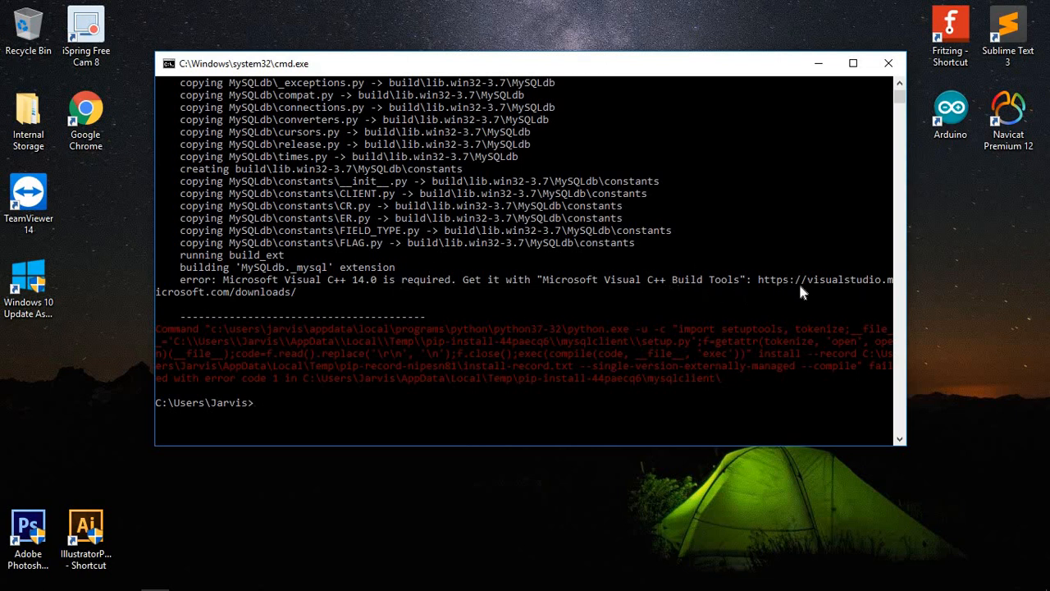
{"action": "mouse_move", "coordinate": [249, 302]}
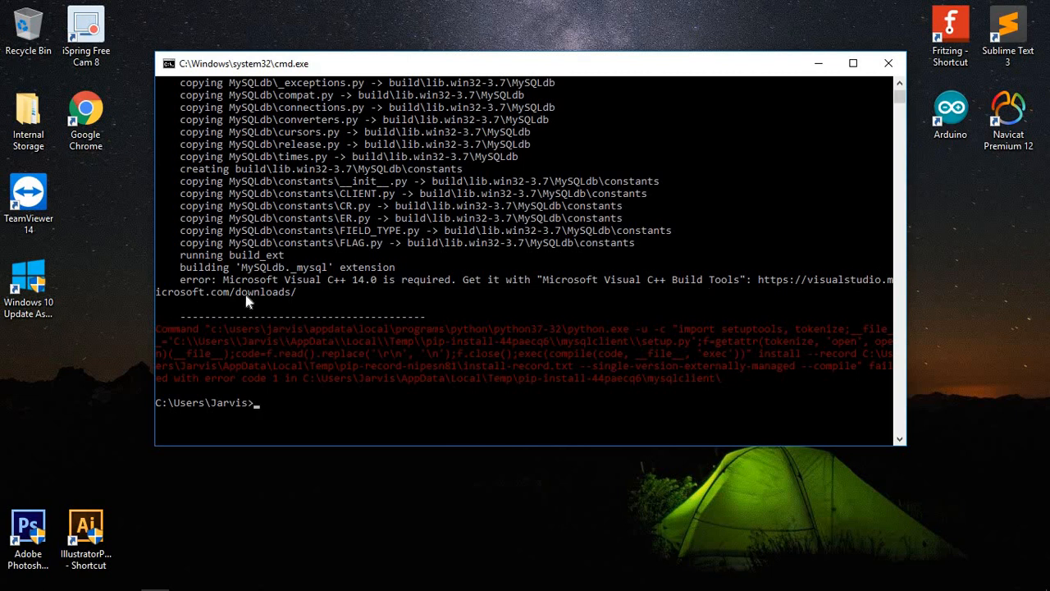
{"action": "mouse_move", "coordinate": [294, 332]}
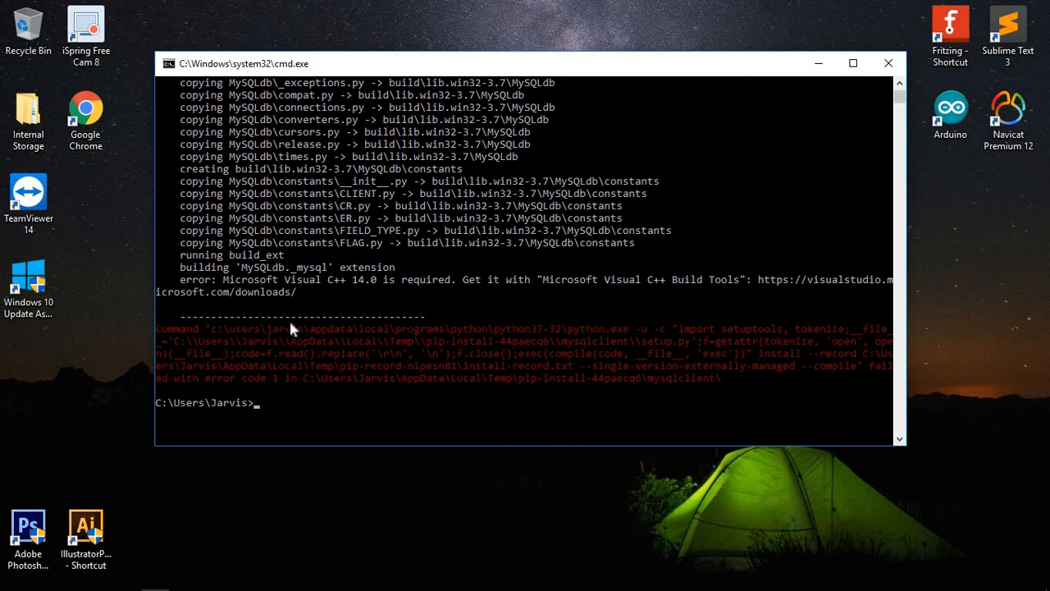
{"action": "mouse_move", "coordinate": [780, 292]}
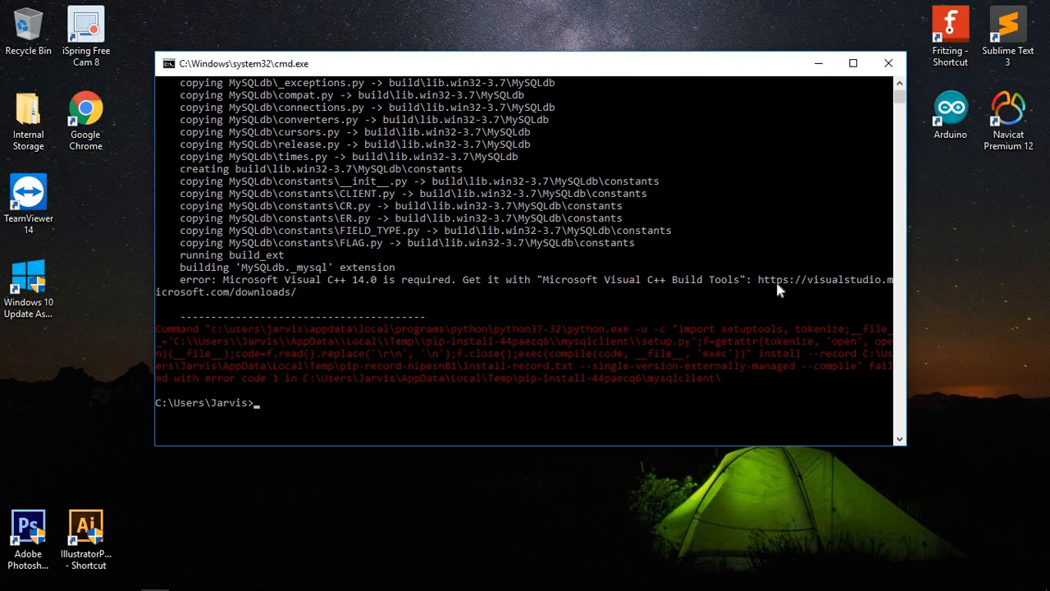
{"action": "mouse_move", "coordinate": [893, 287]}
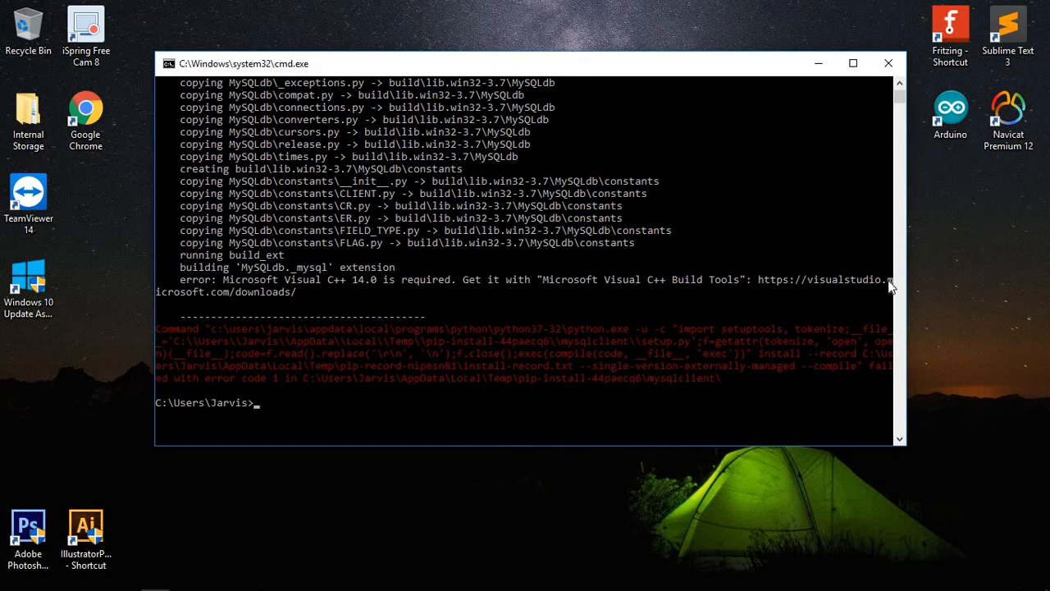
{"action": "mouse_move", "coordinate": [237, 315]}
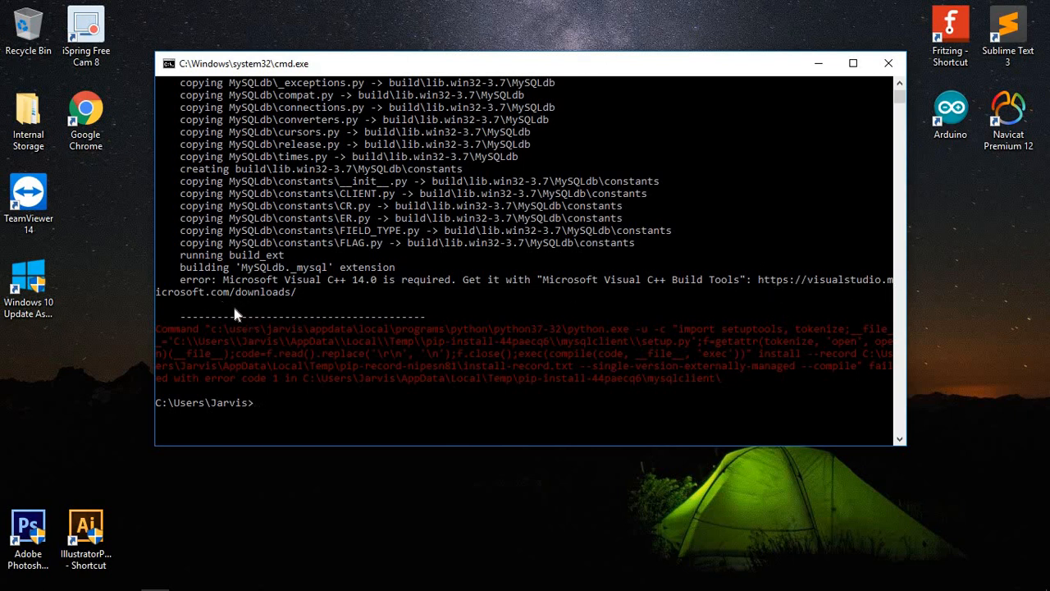
{"action": "mouse_move", "coordinate": [320, 299]}
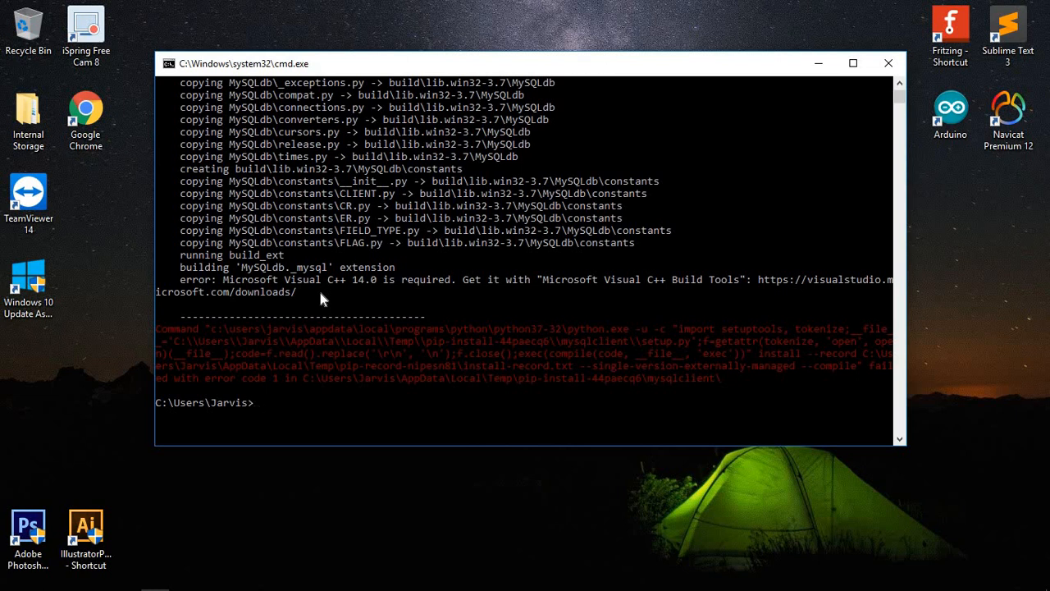
{"action": "mouse_move", "coordinate": [279, 308]}
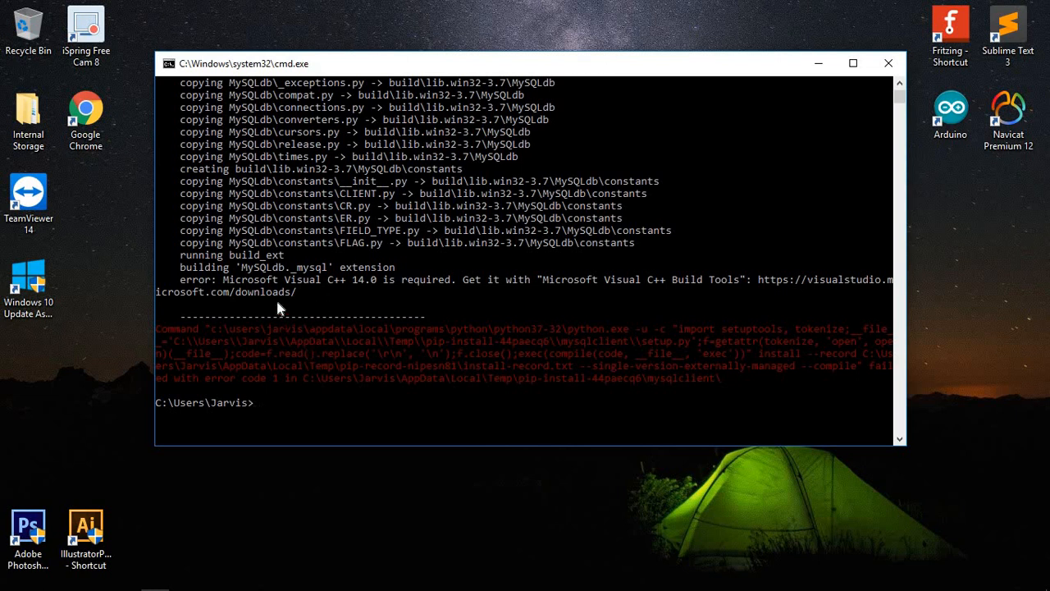
{"action": "mouse_move", "coordinate": [335, 299]}
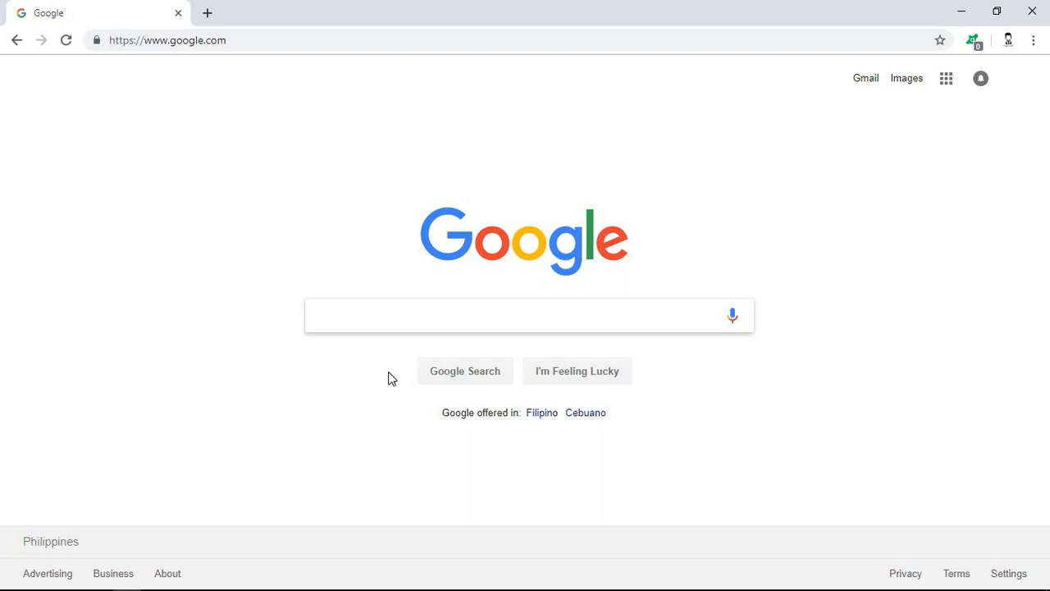
{"action": "type", "text": "python li"}
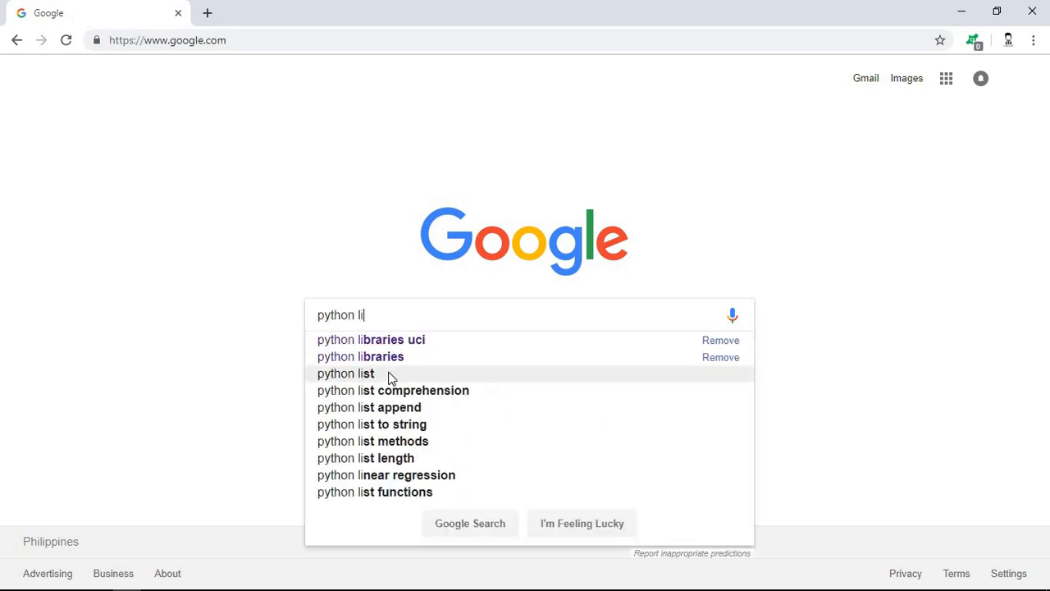
{"action": "left_click", "coordinate": [371, 338]}
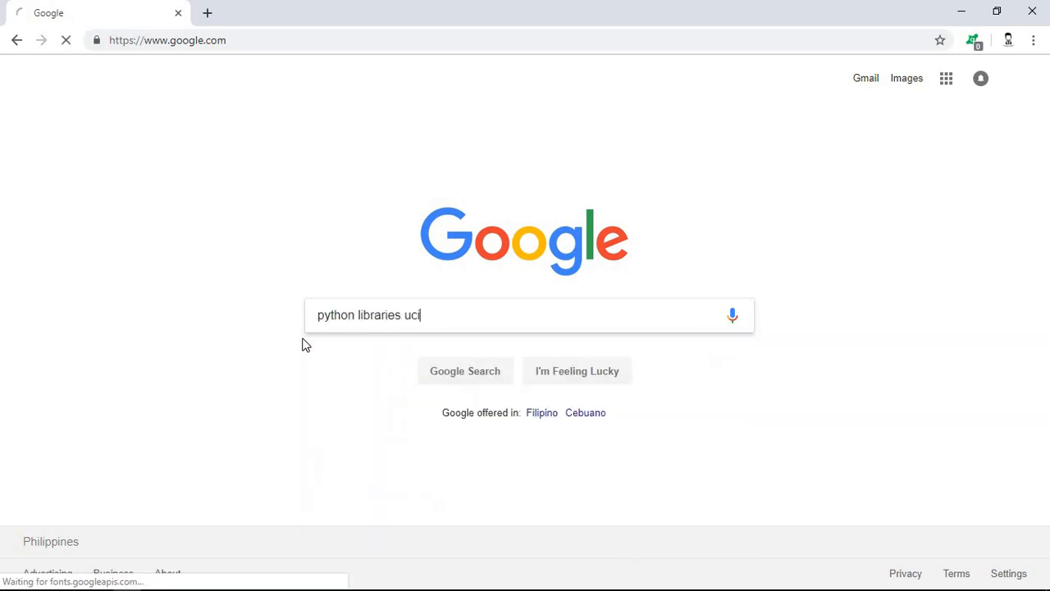
{"action": "key", "text": "Return"}
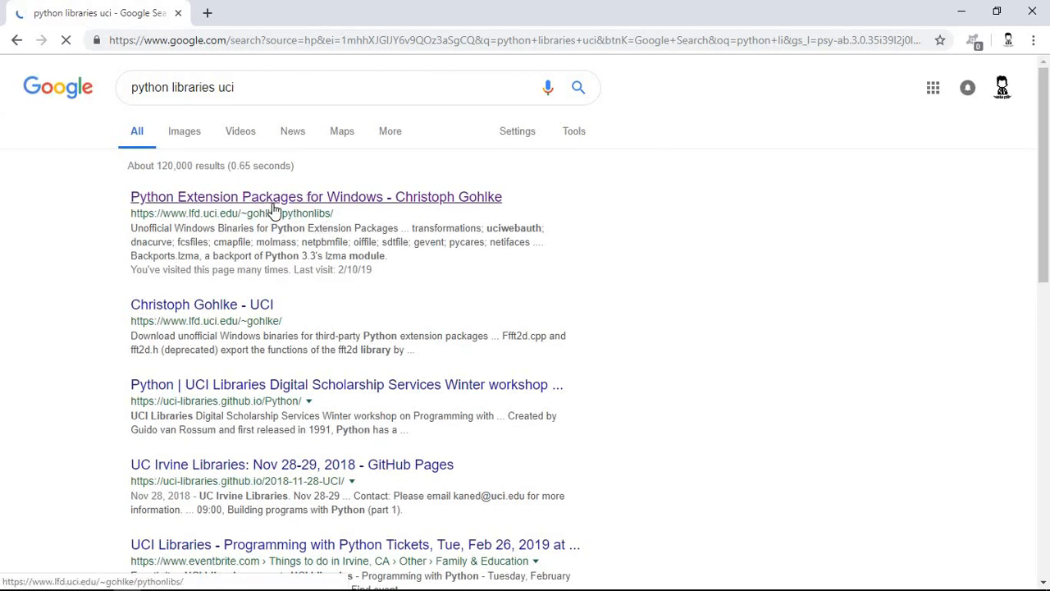
Go to the Python Extension Packages for Windows result page
{"action": "left_click", "coordinate": [315, 197]}
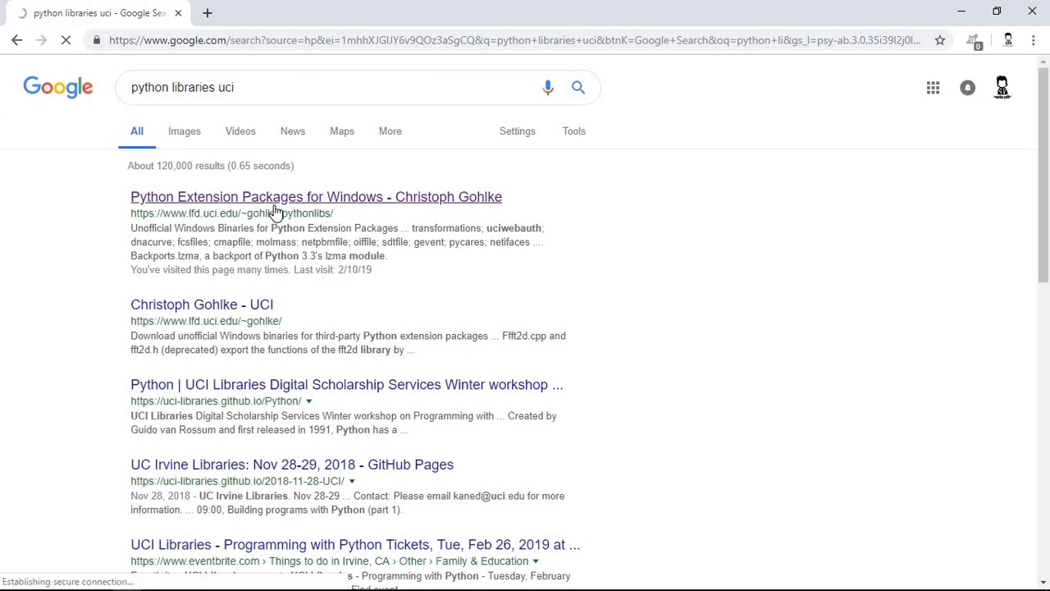
{"action": "left_click", "coordinate": [315, 197]}
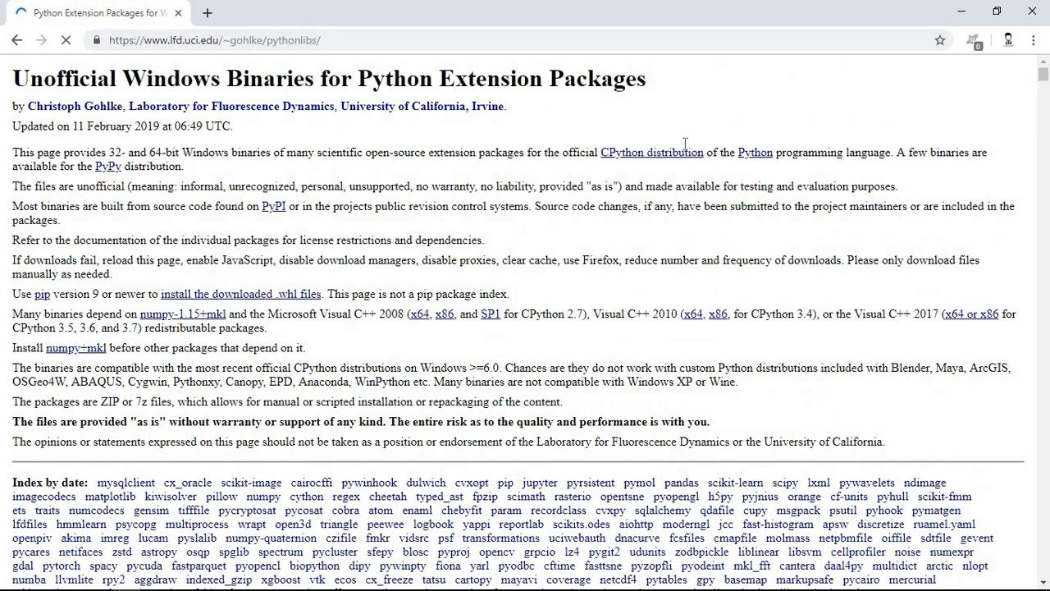
Find 'mysqlclient' on the page and jump to the next match
{"action": "type", "text": "mysql"}
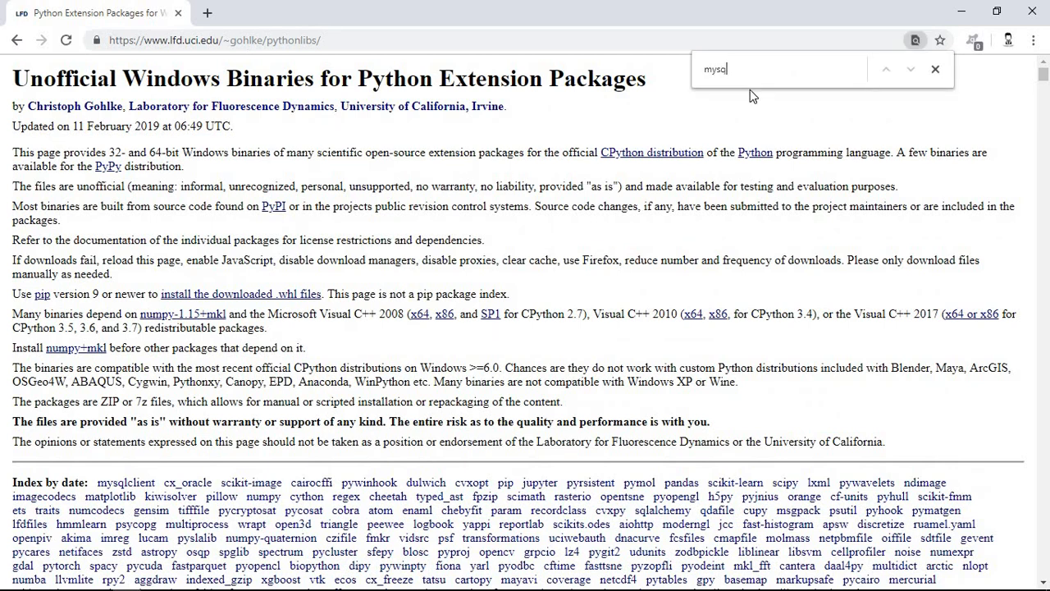
{"action": "type", "text": "client"}
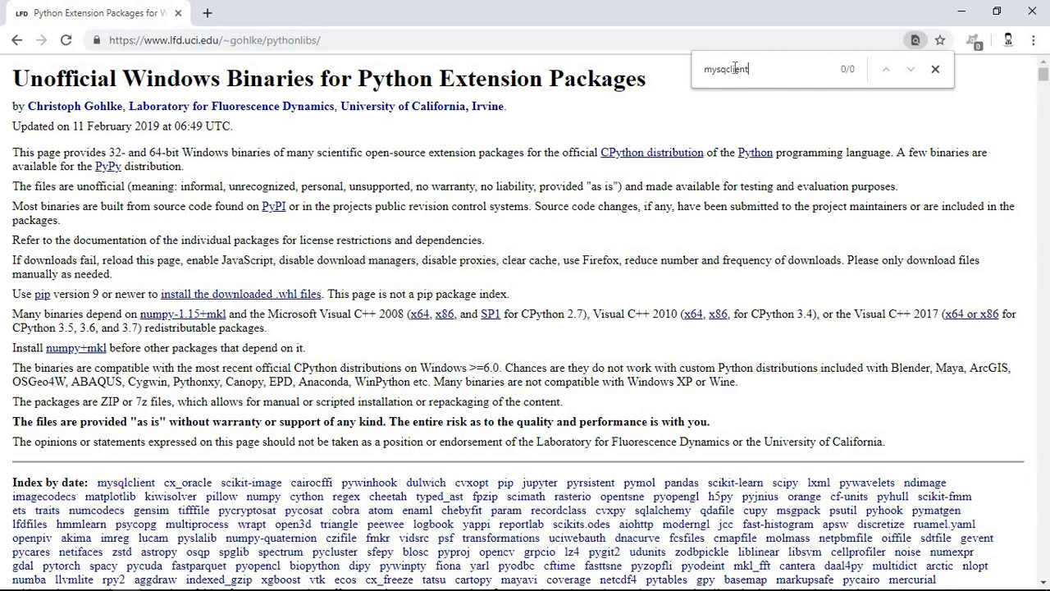
{"action": "key", "text": "Return"}
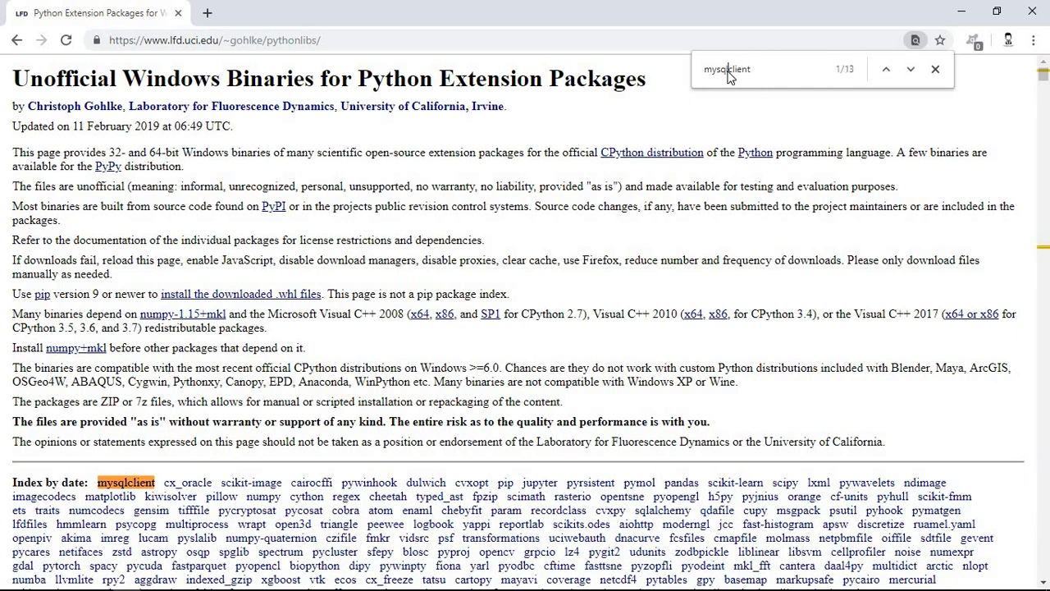
{"action": "left_click", "coordinate": [910, 69]}
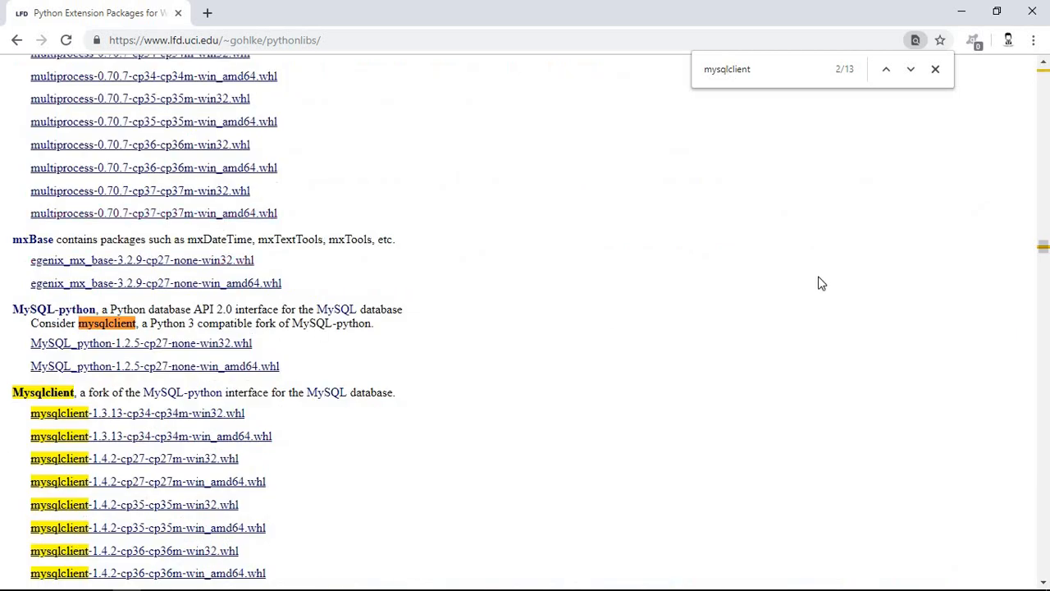
Scroll the Mysqlclient section to bring its 1.4.2 wheel files into view
{"action": "scroll", "scroll_direction": "down", "scroll_amount": 3}
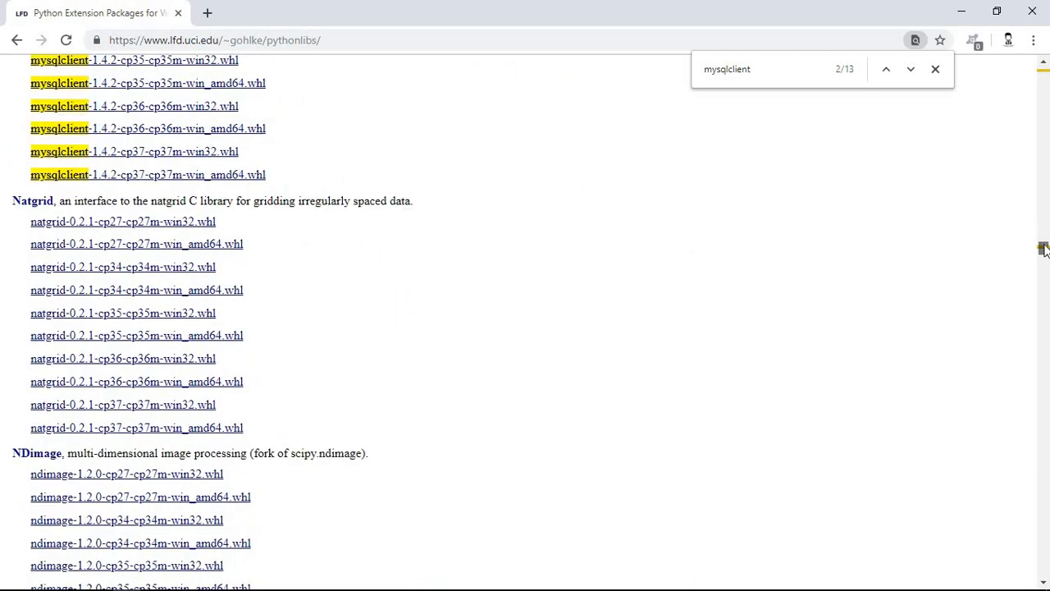
{"action": "scroll", "scroll_direction": "up", "scroll_amount": 3}
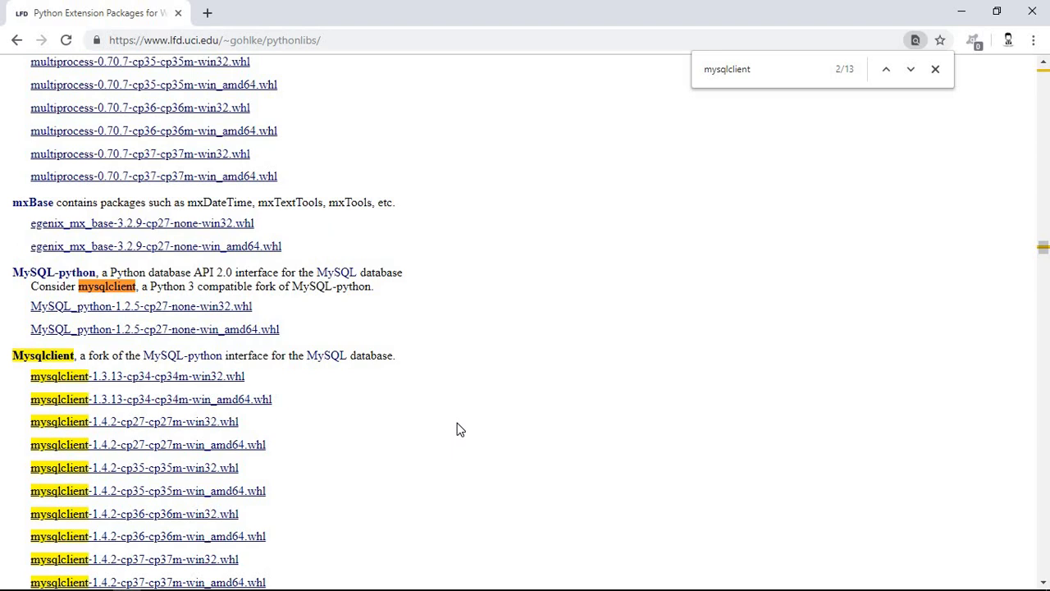
{"action": "scroll", "scroll_direction": "down", "scroll_amount": 3}
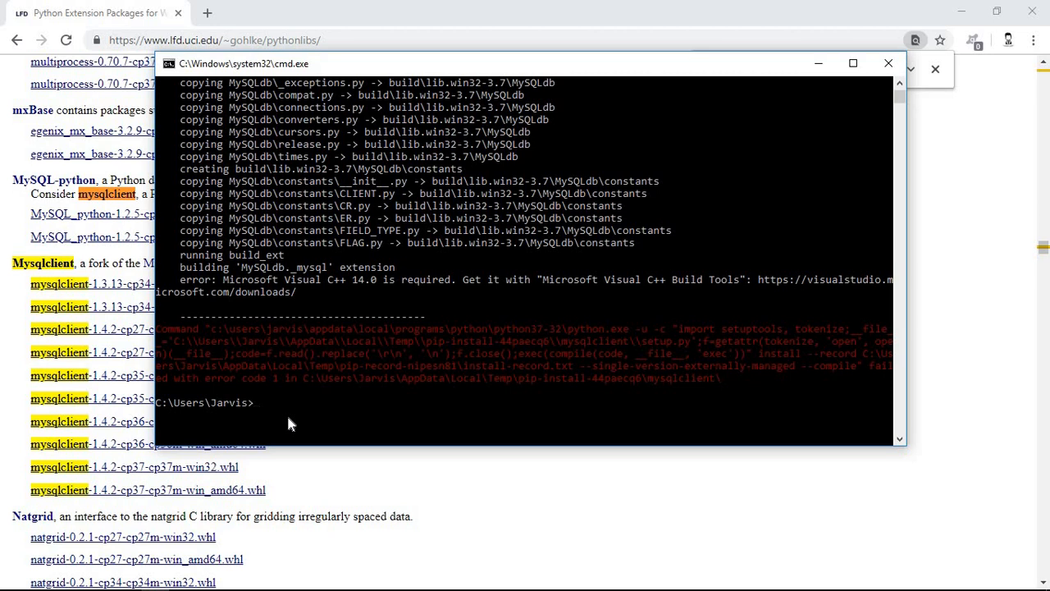
Start the Python interpreter, which reports Python 3.7.2 32-bit on win32
{"action": "type", "text": "python"}
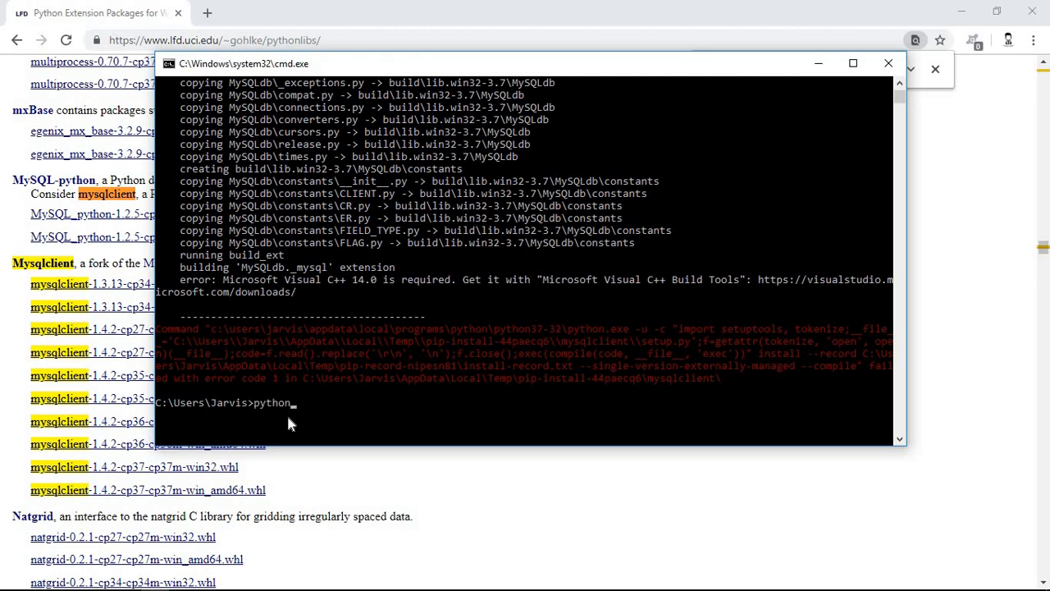
{"action": "key", "text": "Return"}
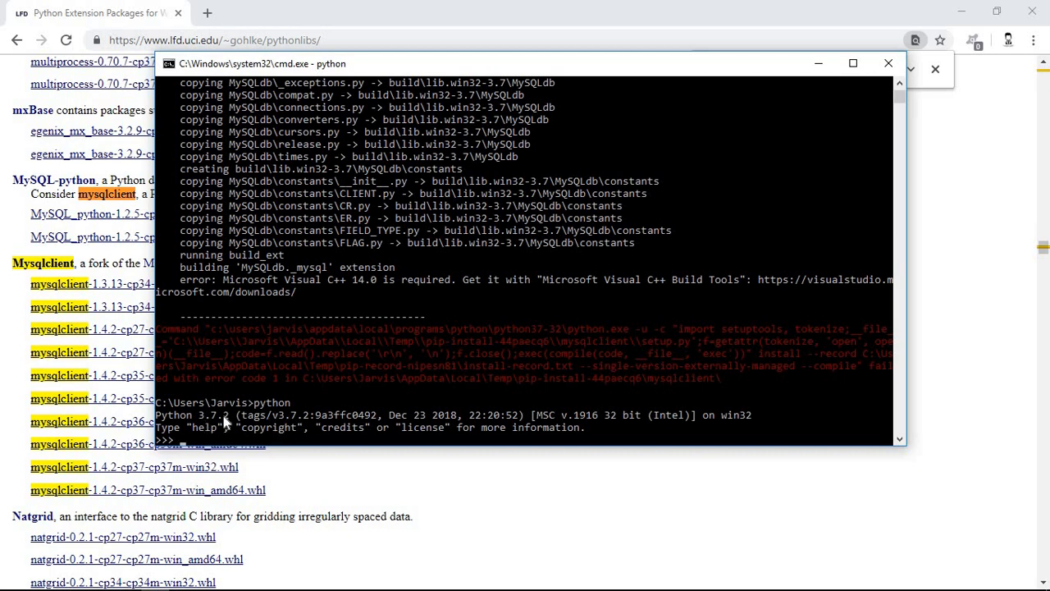
{"action": "mouse_move", "coordinate": [558, 417]}
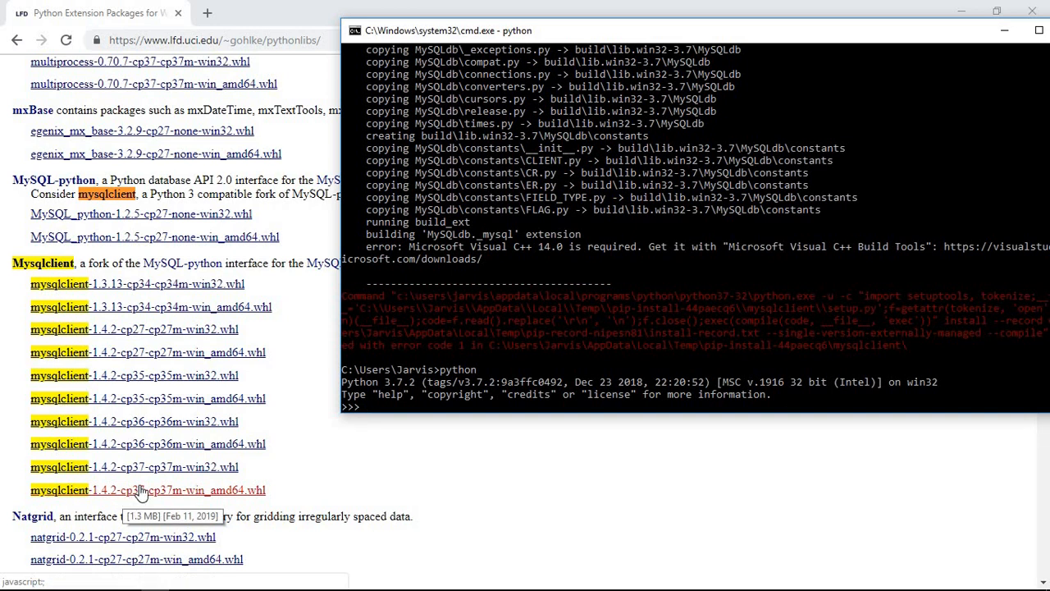
{"action": "mouse_move", "coordinate": [200, 476]}
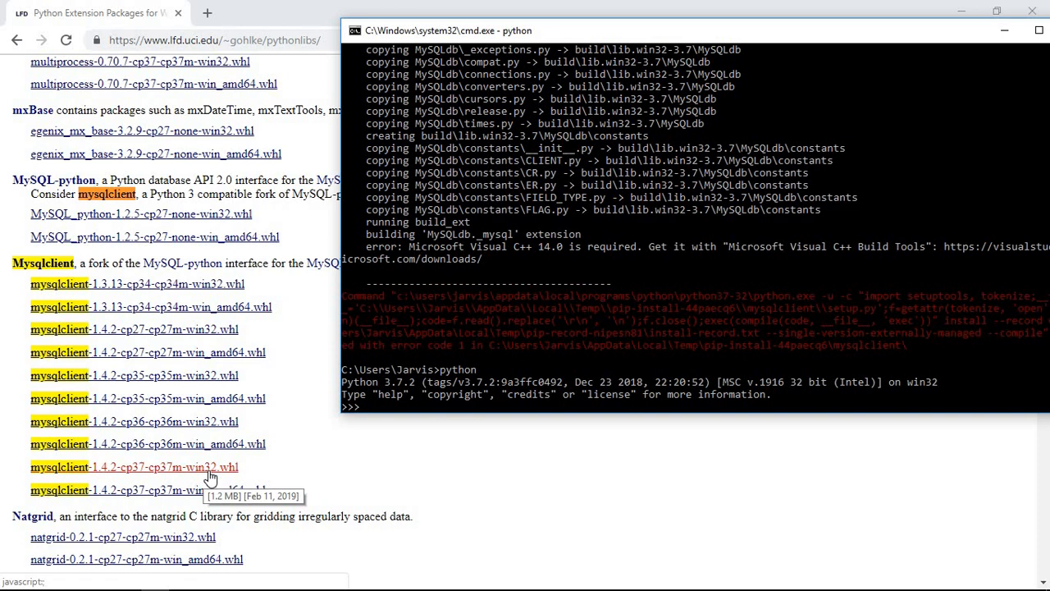
{"action": "mouse_move", "coordinate": [263, 492]}
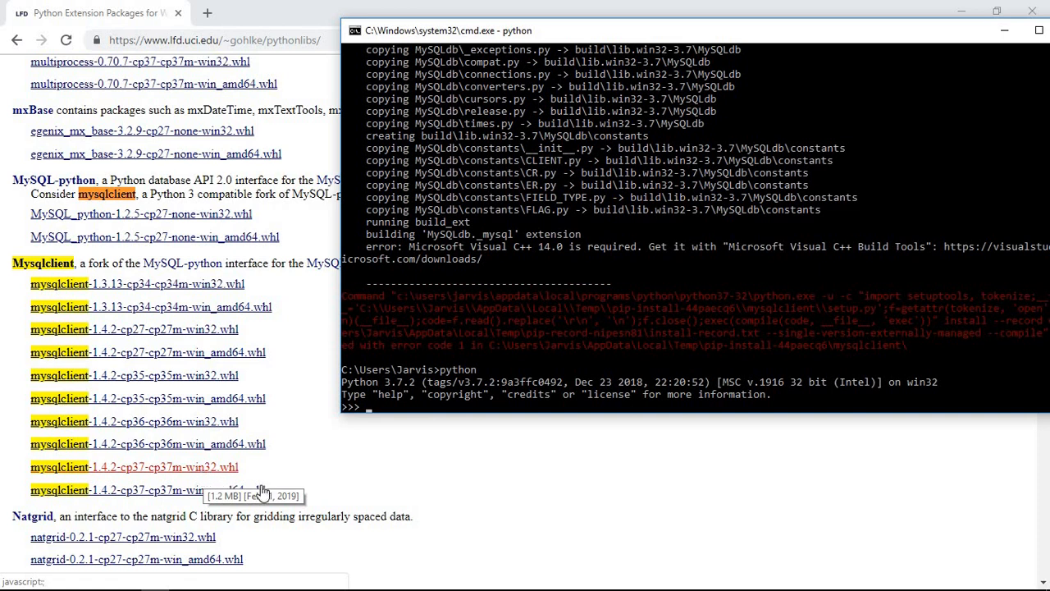
{"action": "mouse_move", "coordinate": [234, 499]}
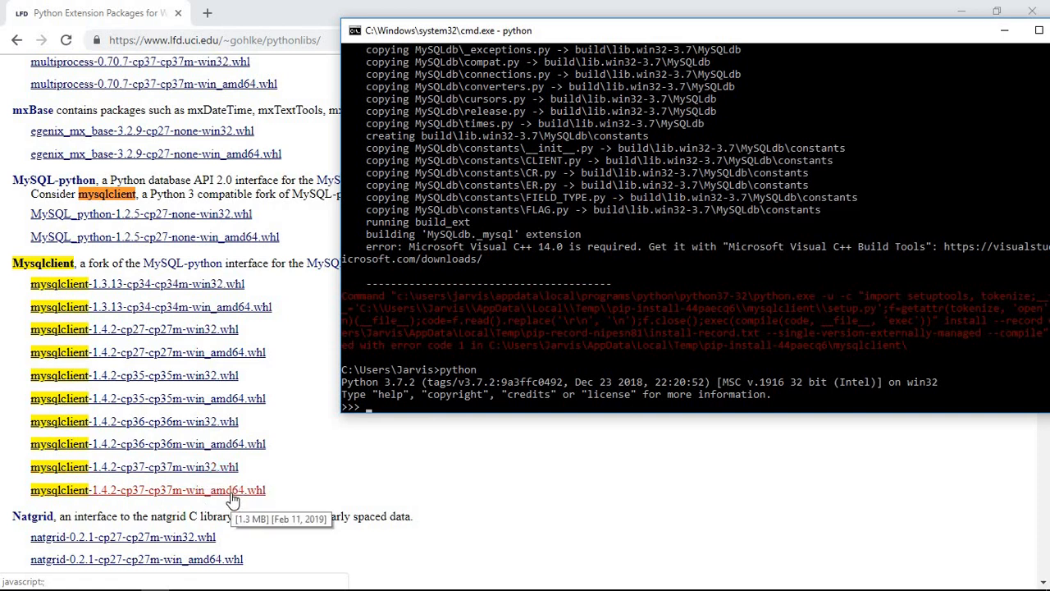
{"action": "mouse_move", "coordinate": [386, 396]}
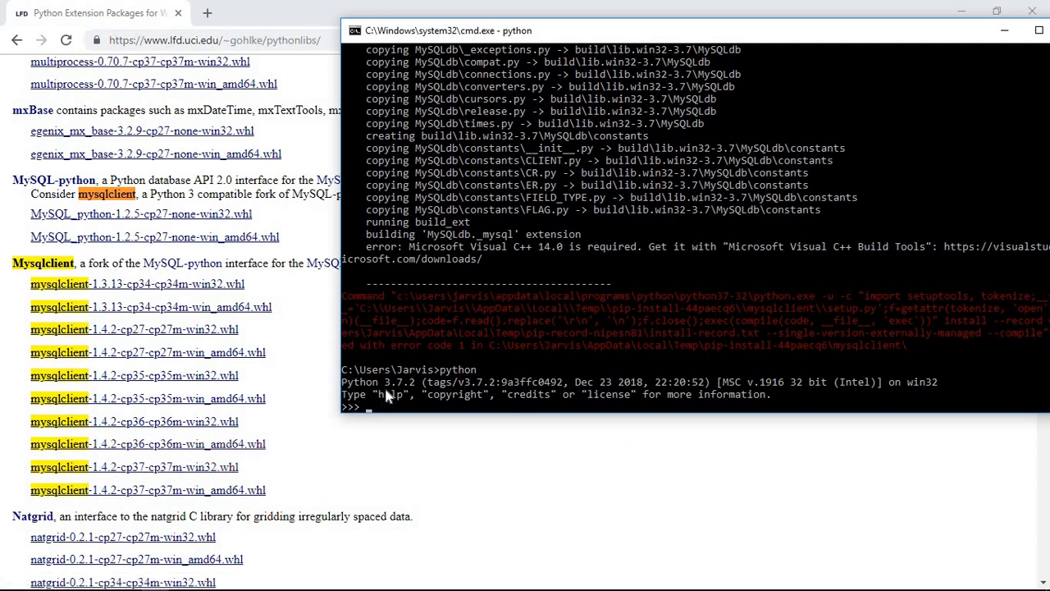
{"action": "mouse_move", "coordinate": [364, 466]}
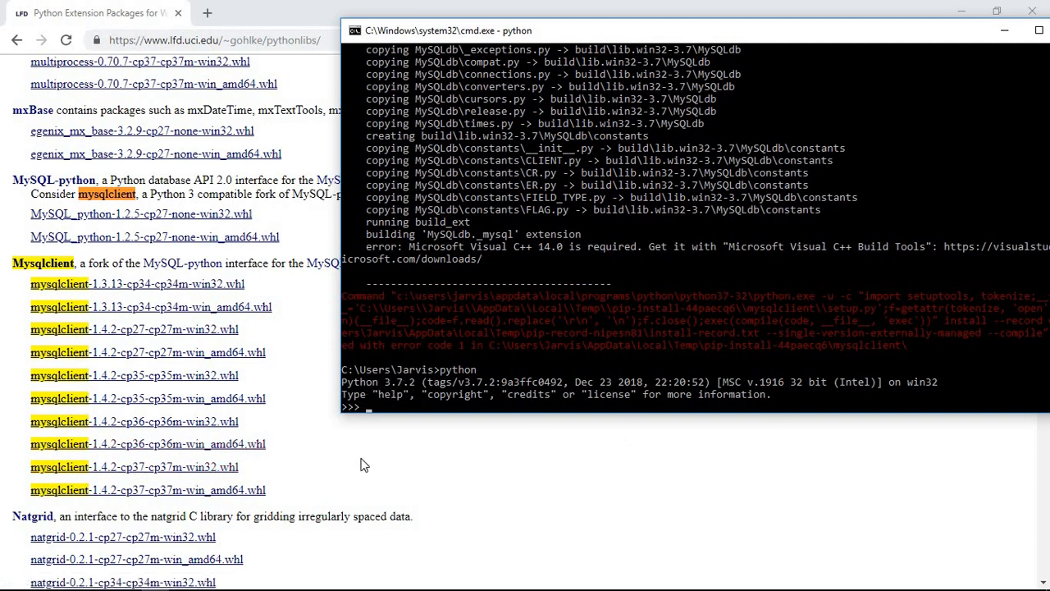
{"action": "mouse_move", "coordinate": [139, 475]}
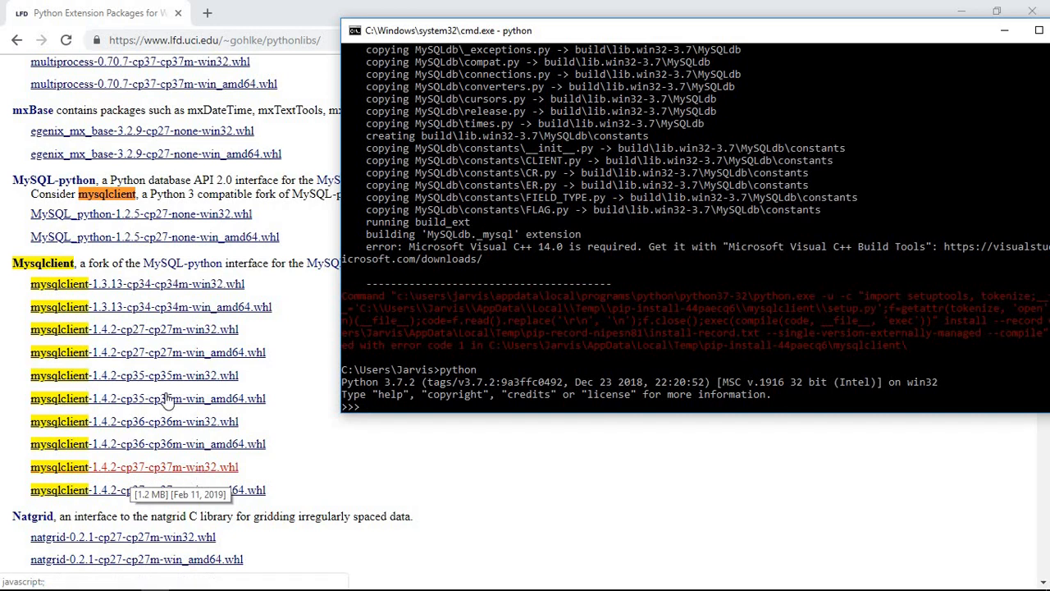
{"action": "mouse_move", "coordinate": [172, 430]}
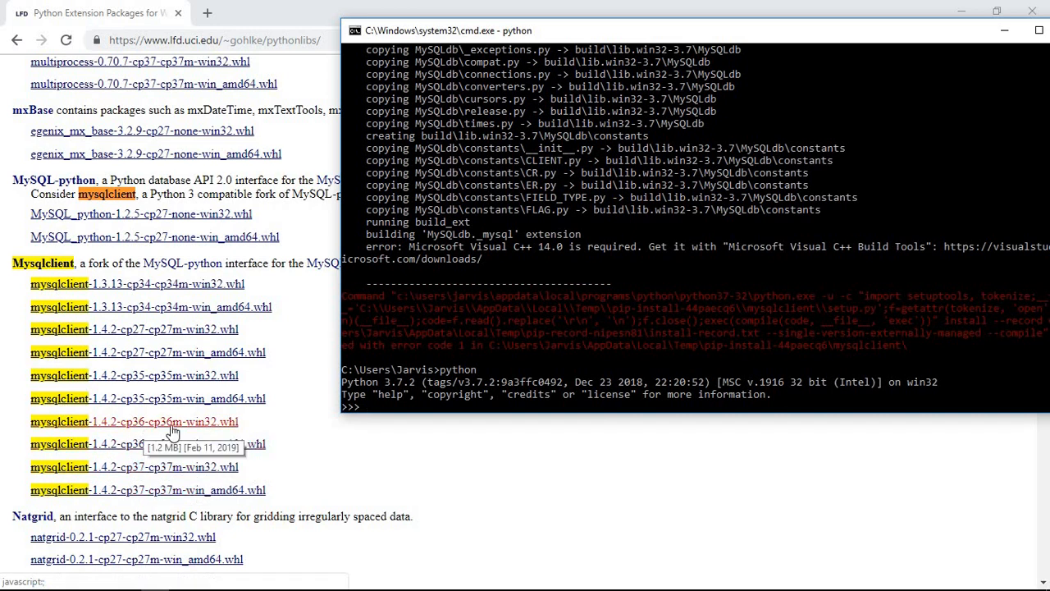
{"action": "mouse_move", "coordinate": [200, 437]}
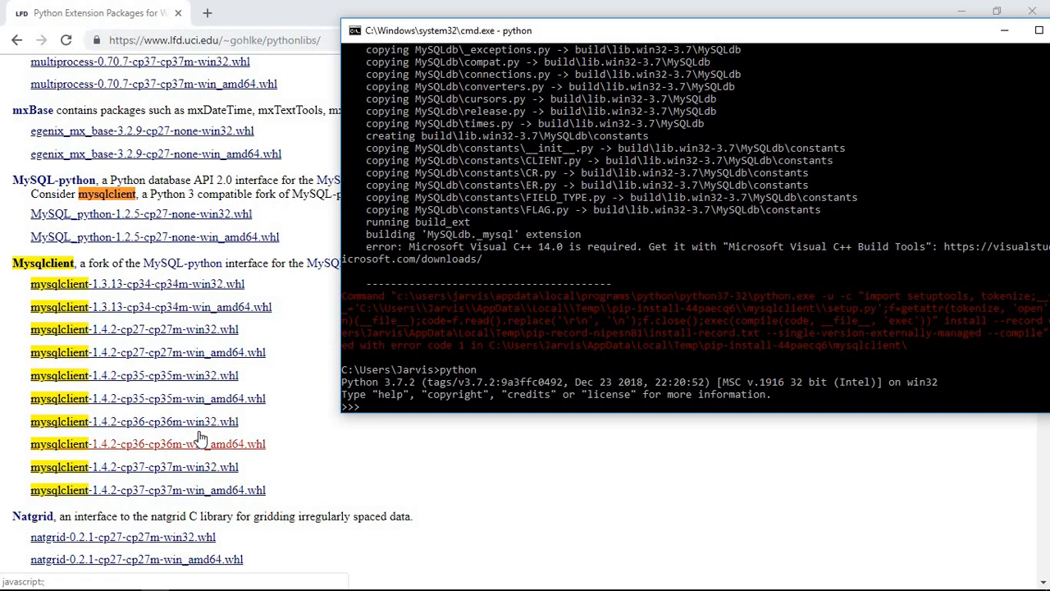
{"action": "mouse_move", "coordinate": [158, 298]}
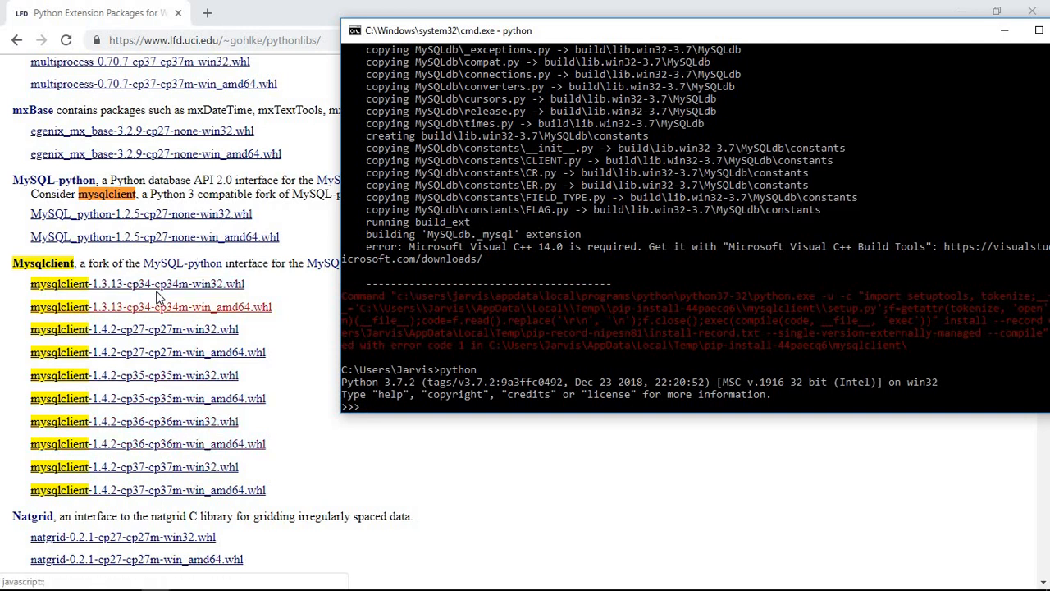
{"action": "mouse_move", "coordinate": [210, 292]}
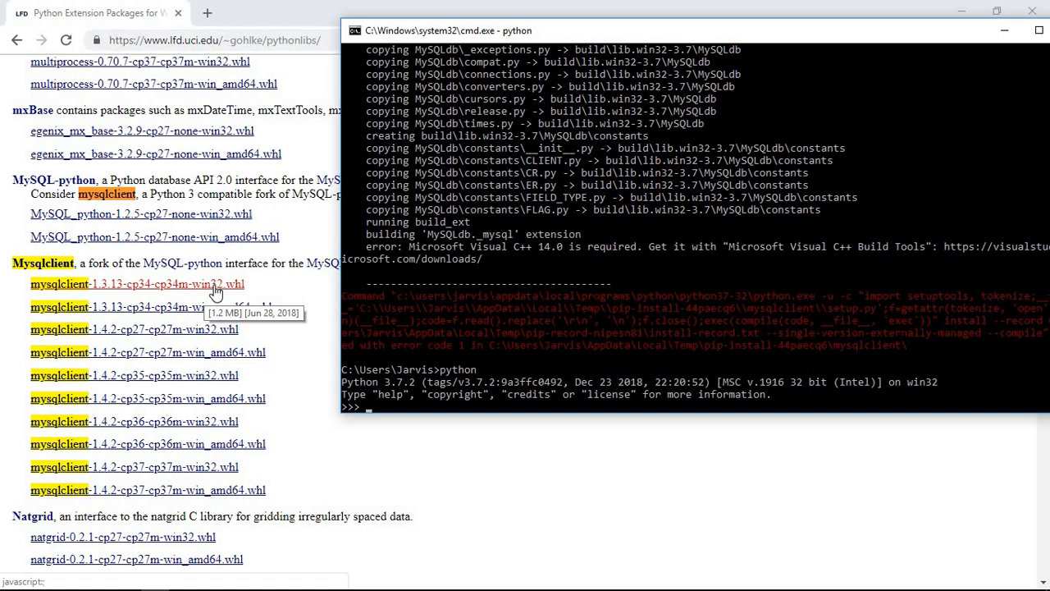
{"action": "mouse_move", "coordinate": [188, 289]}
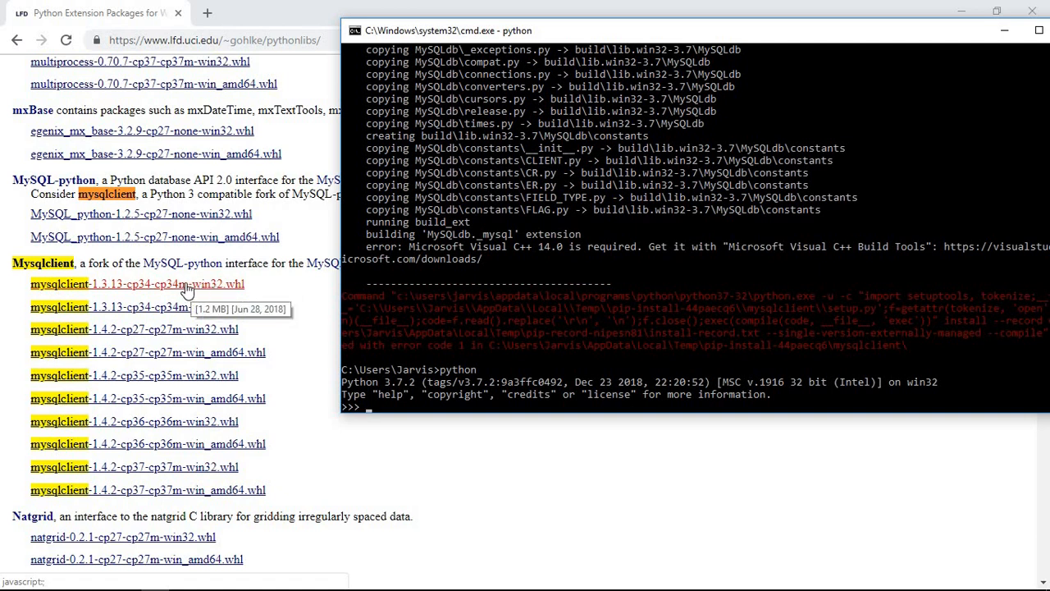
{"action": "mouse_move", "coordinate": [180, 474]}
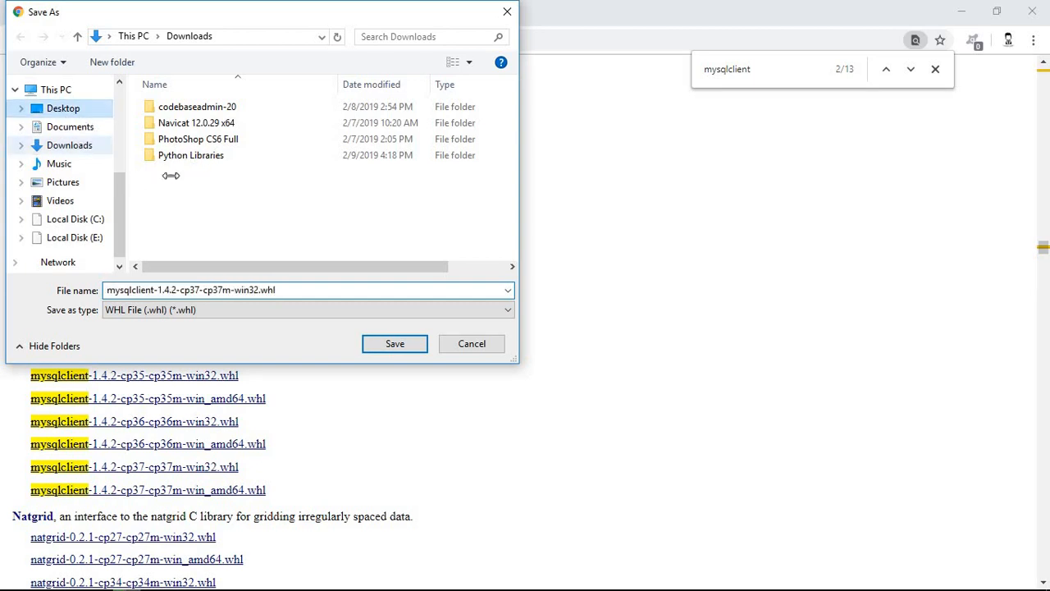
Save mysqlclient-1.4.2-cp37-cp37m-win32.whl to the Desktop
{"action": "left_click", "coordinate": [63, 109]}
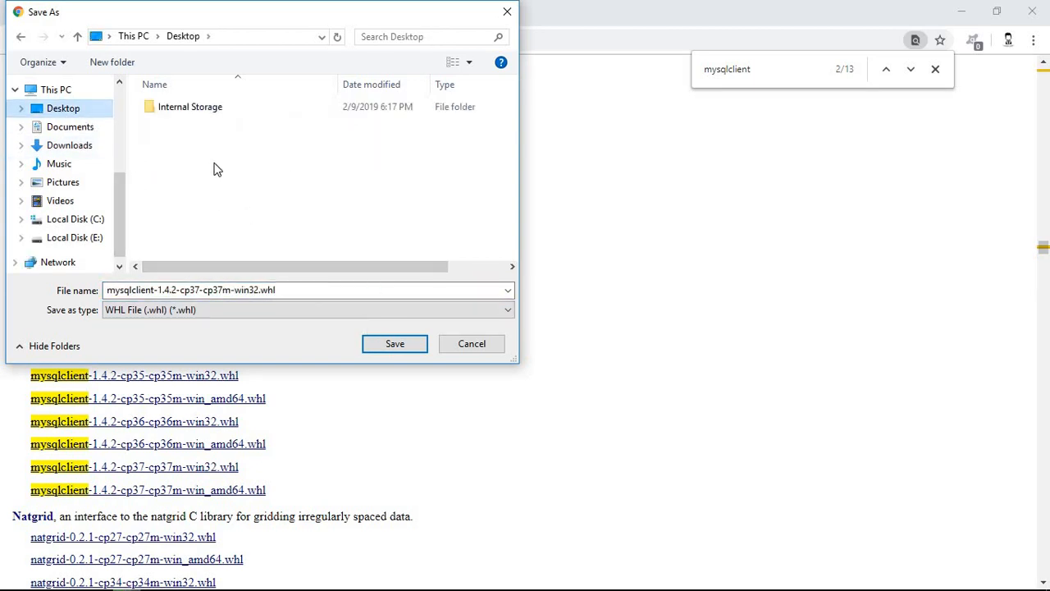
{"action": "left_click", "coordinate": [473, 343]}
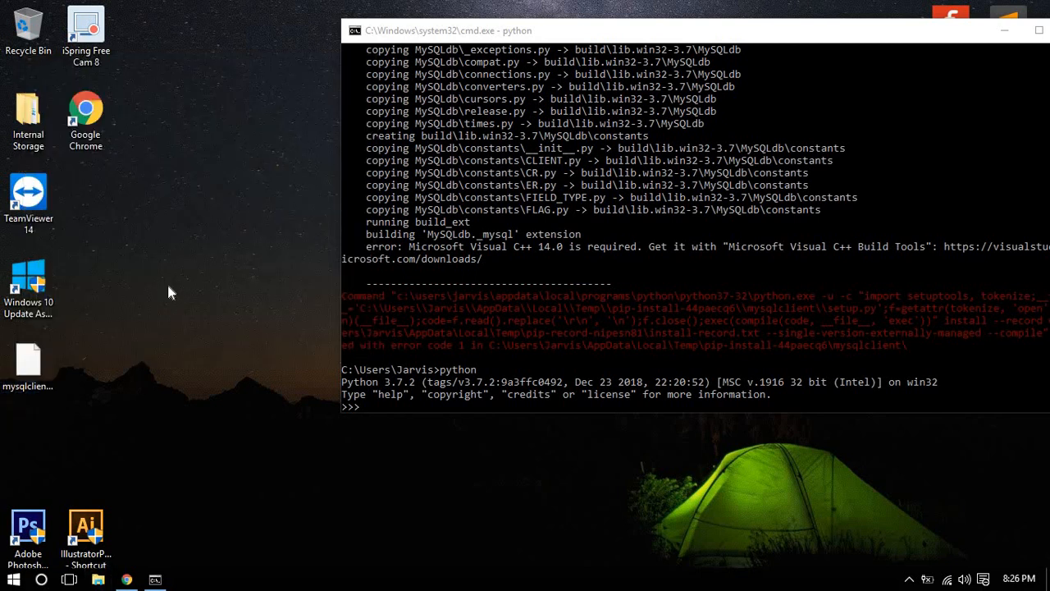
Show the Desktop folder with the wheel, then bring up the Run box for cmd
{"action": "left_click", "coordinate": [519, 98]}
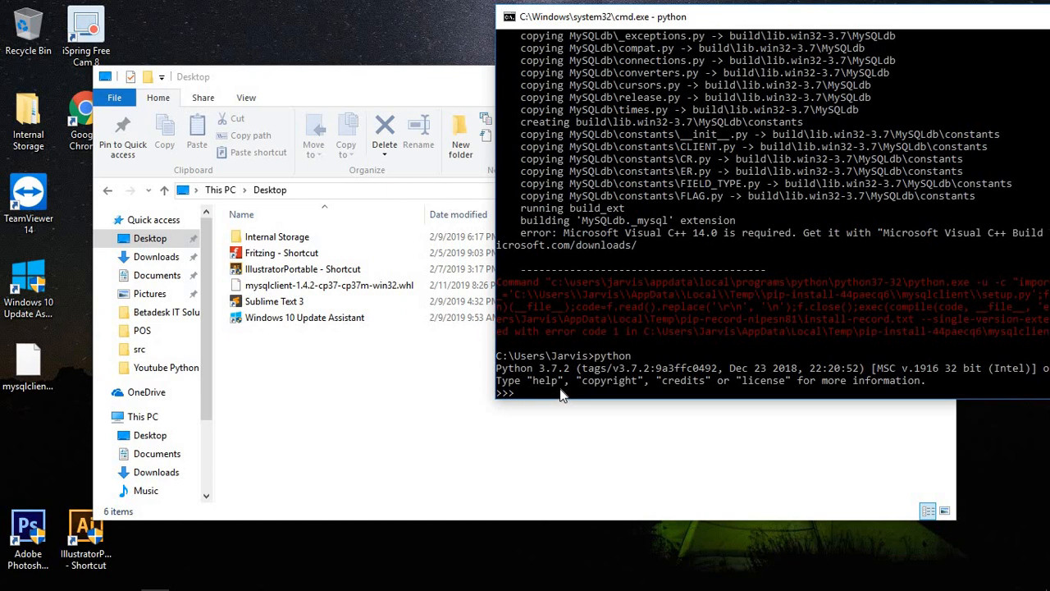
{"action": "key", "text": "ctrl+c"}
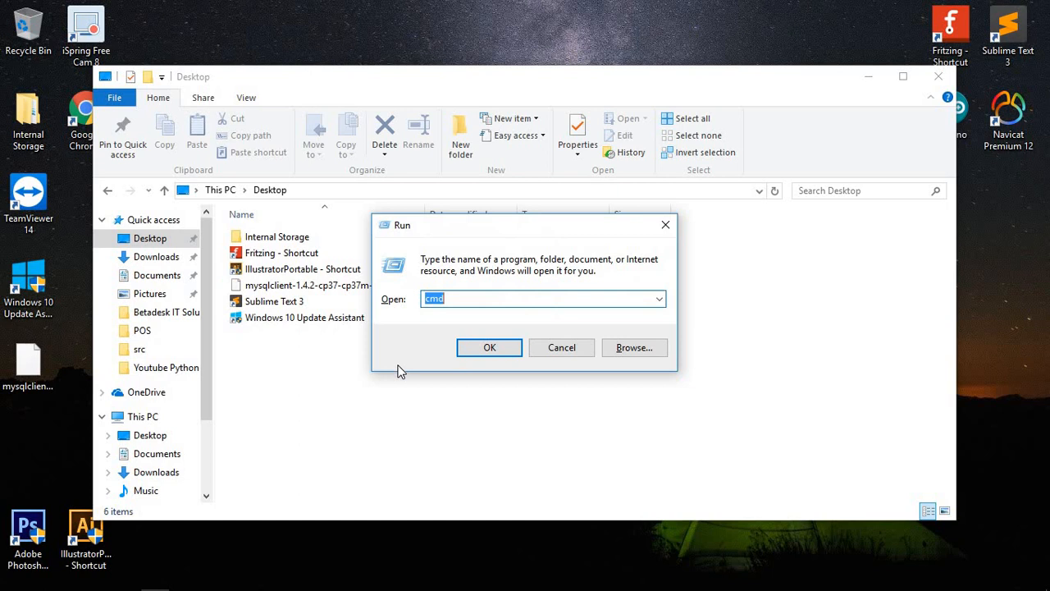
Launch a new Command Prompt from the Run dialog and focus it on the Desktop
{"action": "left_click", "coordinate": [489, 348]}
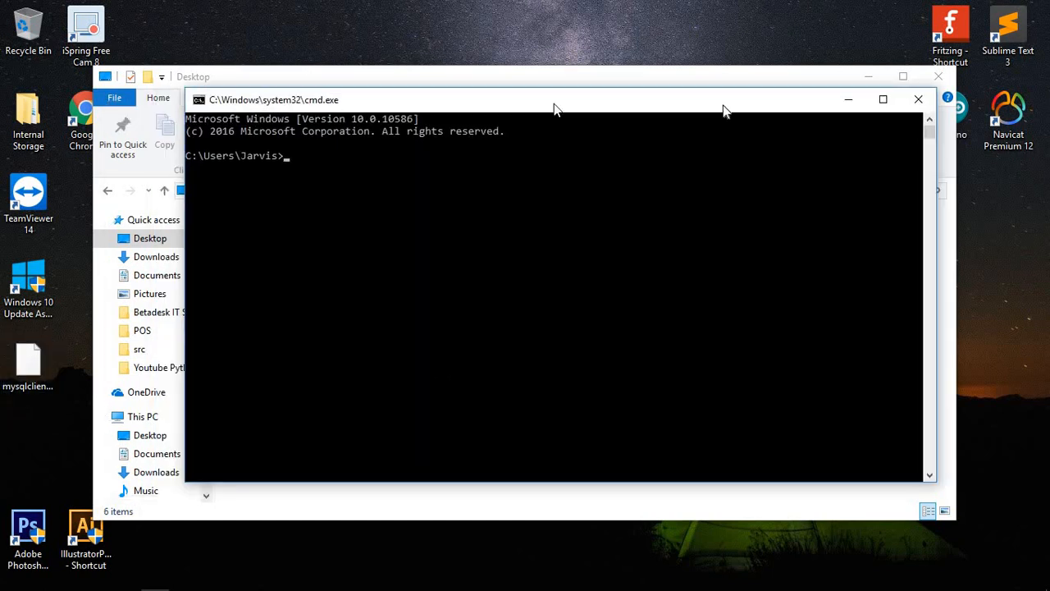
{"action": "left_click", "coordinate": [883, 100]}
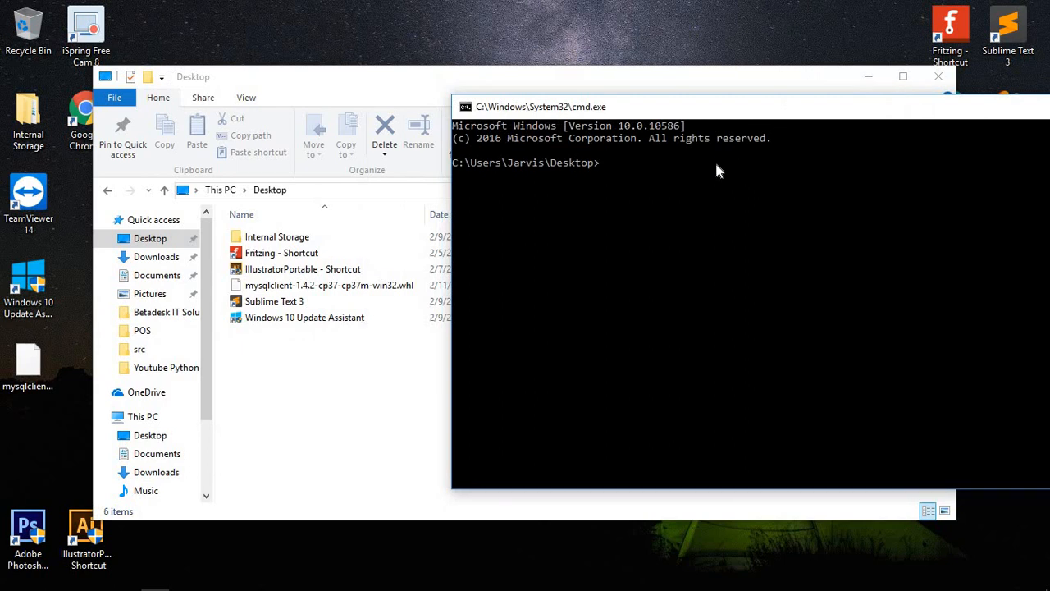
Run pip install mysqlclient-1.4.2-cp37-cp37m-win32.whl from the Desktop
{"action": "type", "text": "pip install"}
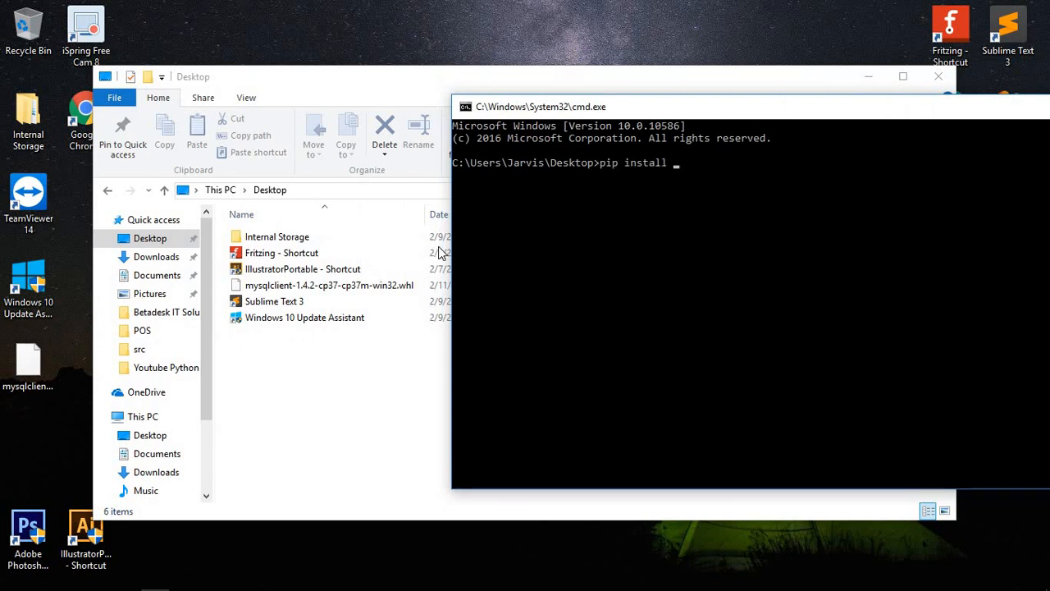
{"action": "mouse_move", "coordinate": [571, 266]}
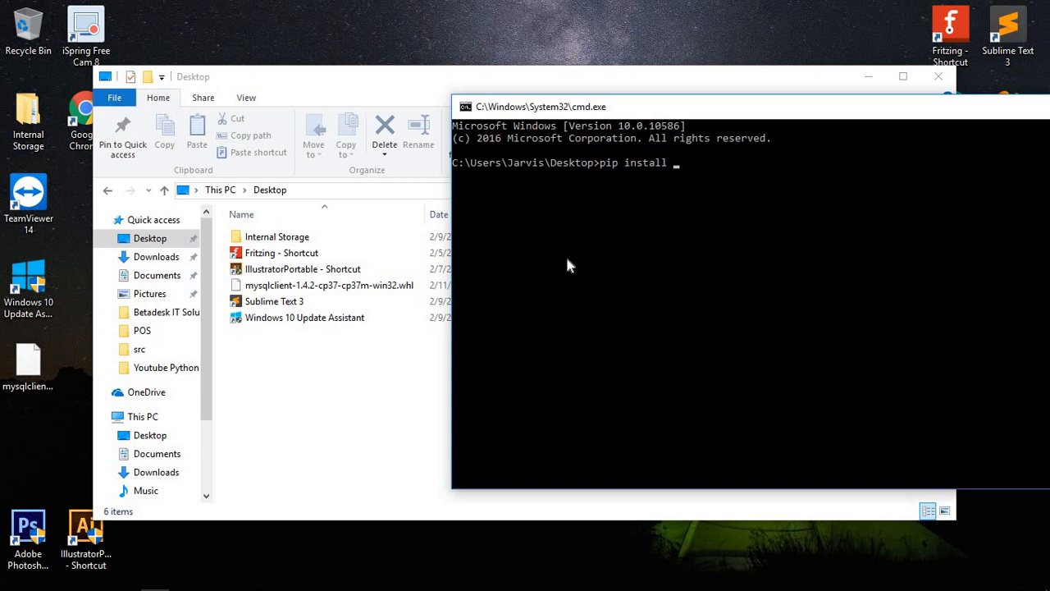
{"action": "type", "text": "mysqlclien"}
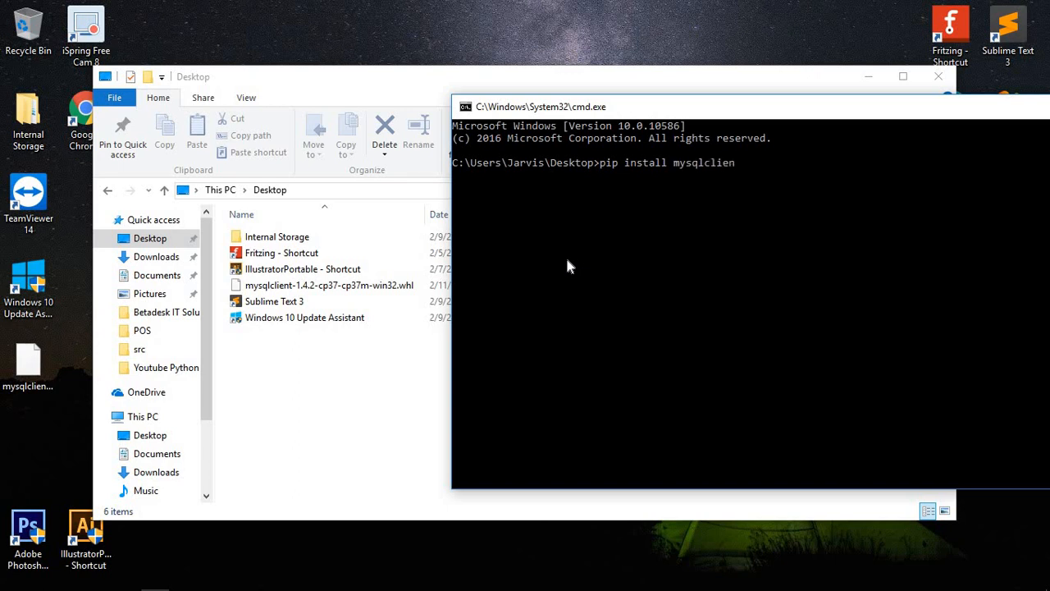
{"action": "type", "text": "t-1."}
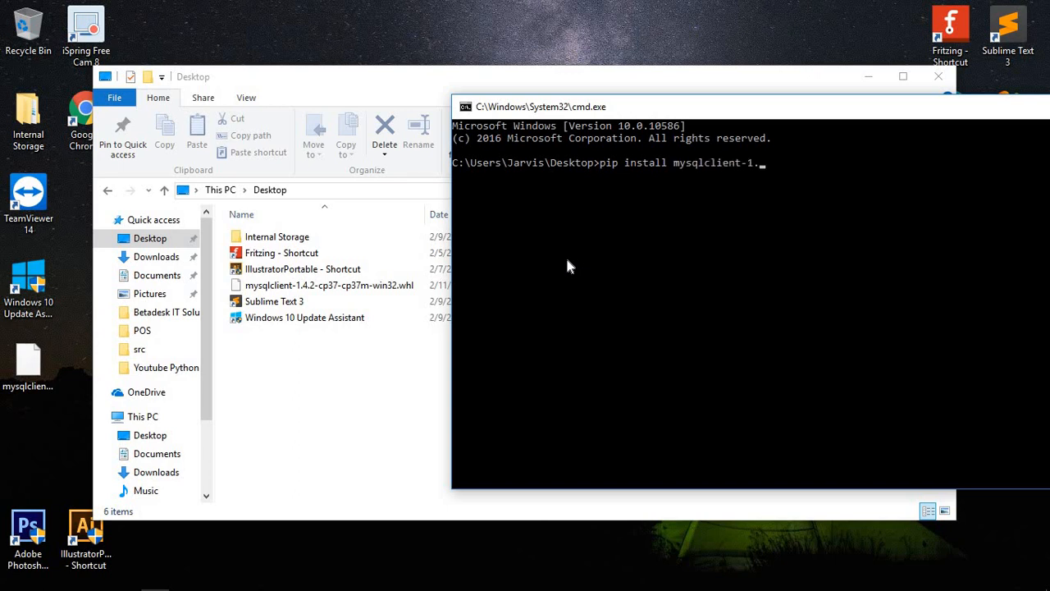
{"action": "type", "text": "4.2"}
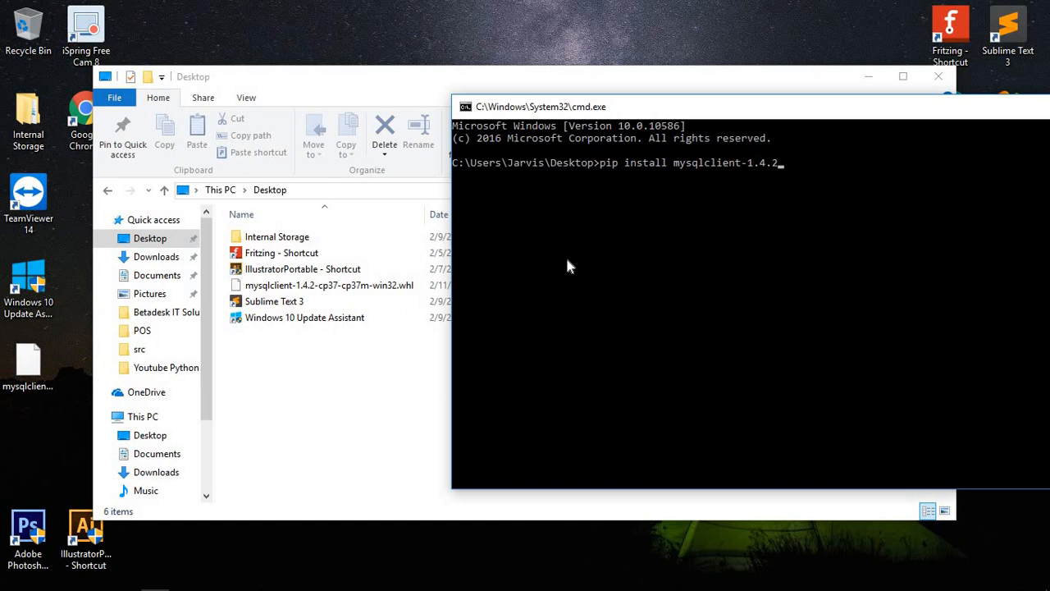
{"action": "type", "text": "-cp37"}
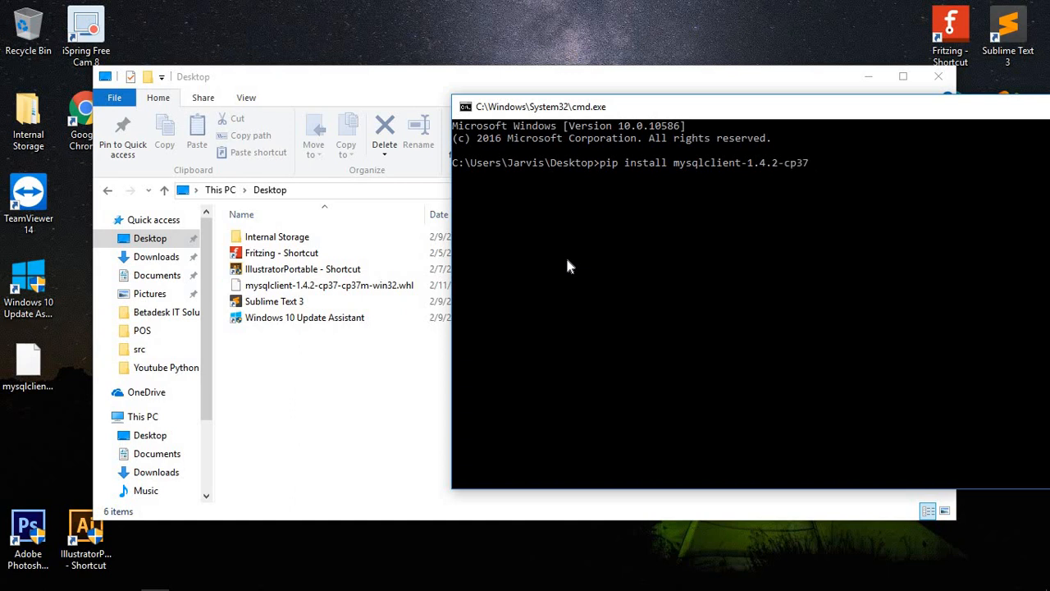
{"action": "type", "text": "-cp37"}
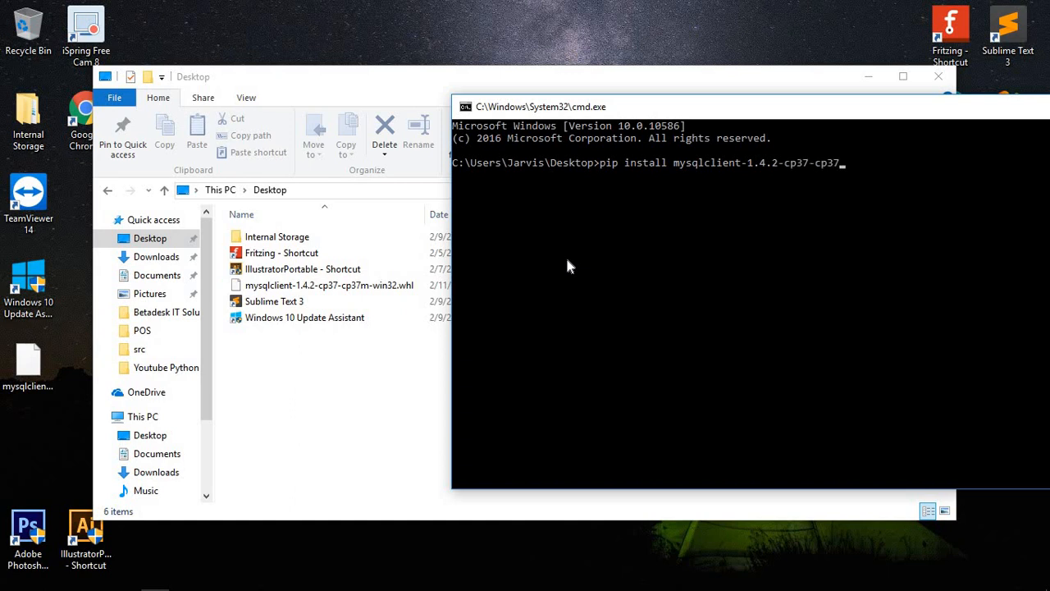
{"action": "type", "text": "m-win32.whl"}
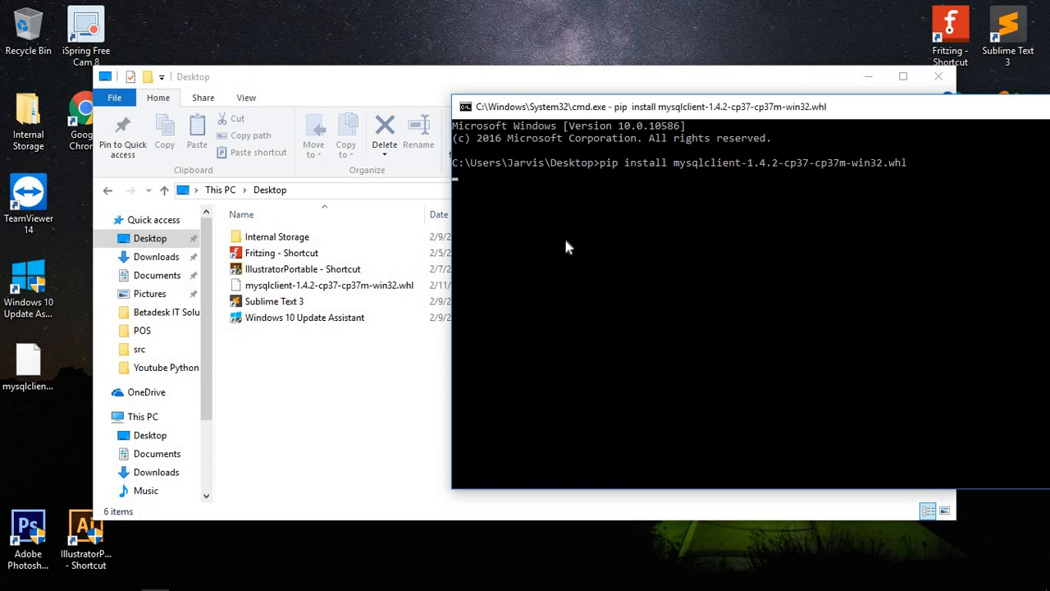
{"action": "mouse_move", "coordinate": [549, 216]}
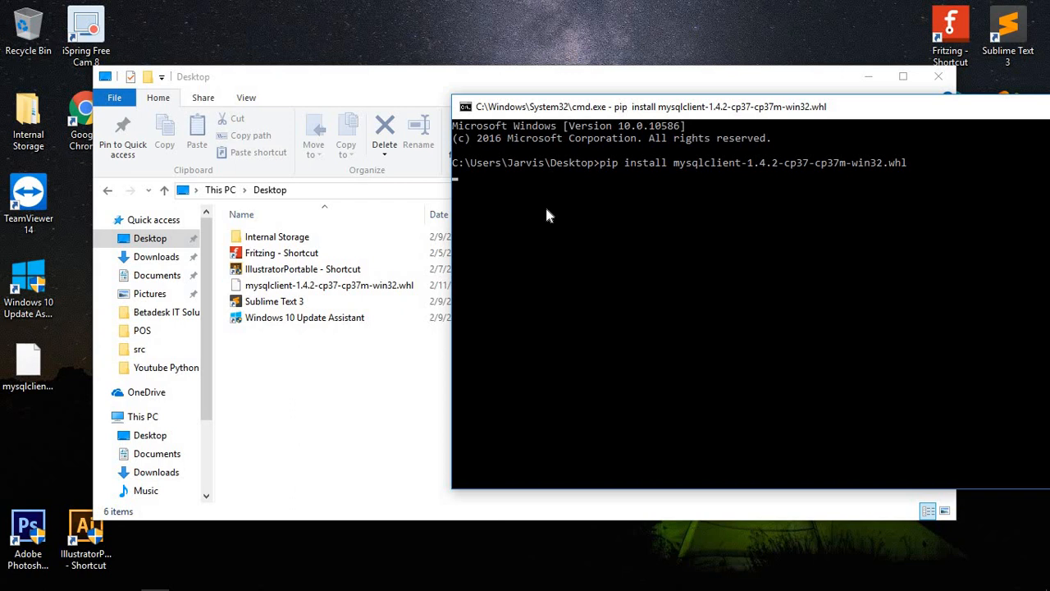
{"action": "mouse_move", "coordinate": [505, 230]}
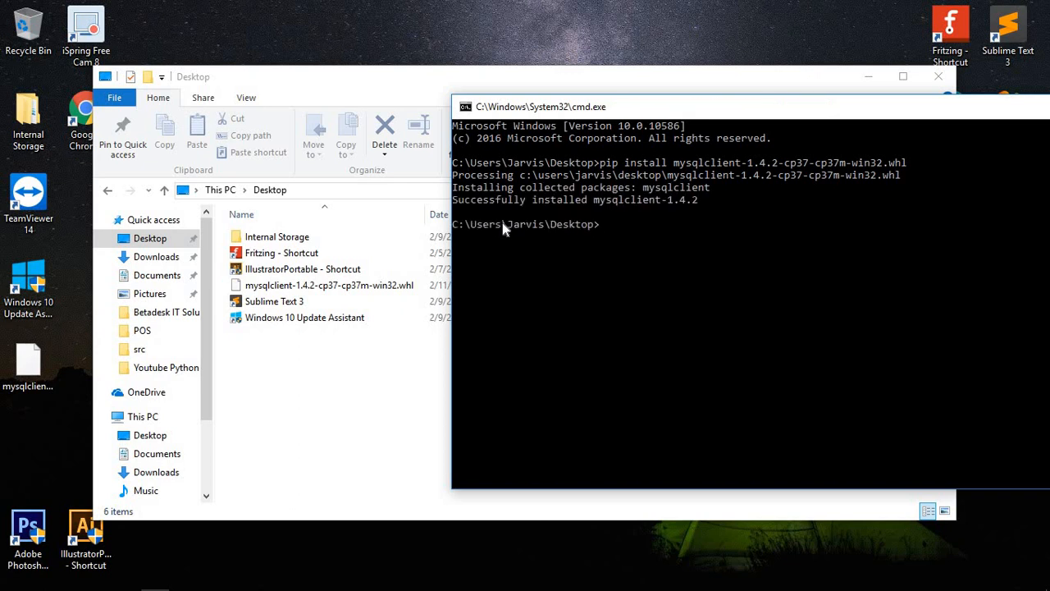
{"action": "mouse_move", "coordinate": [644, 220]}
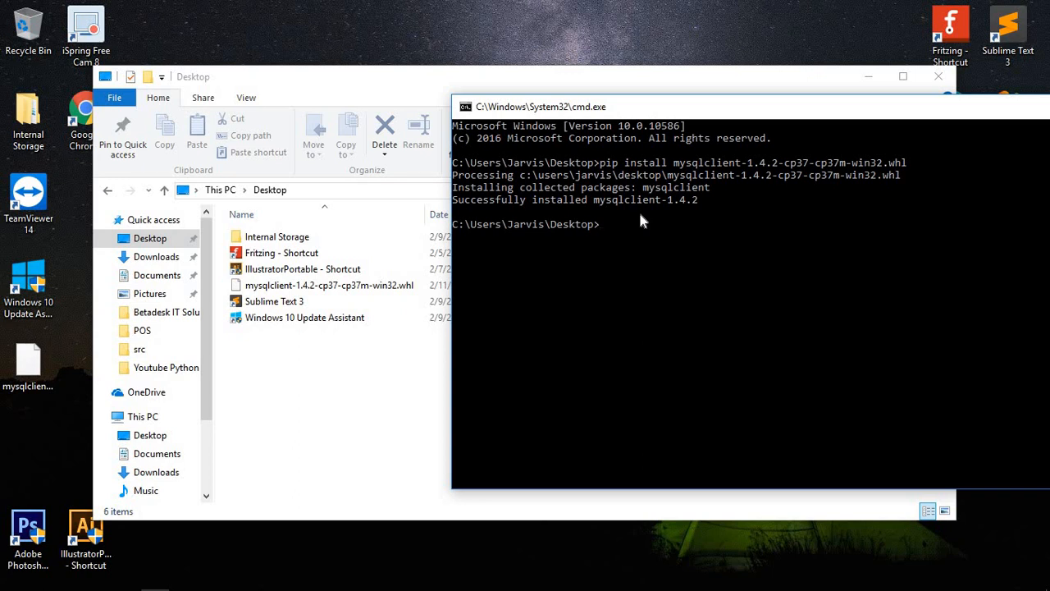
After 'Successfully installed mysqlclient-1.4.2' appears, return to the Chrome wheel listings
{"action": "left_click", "coordinate": [302, 270]}
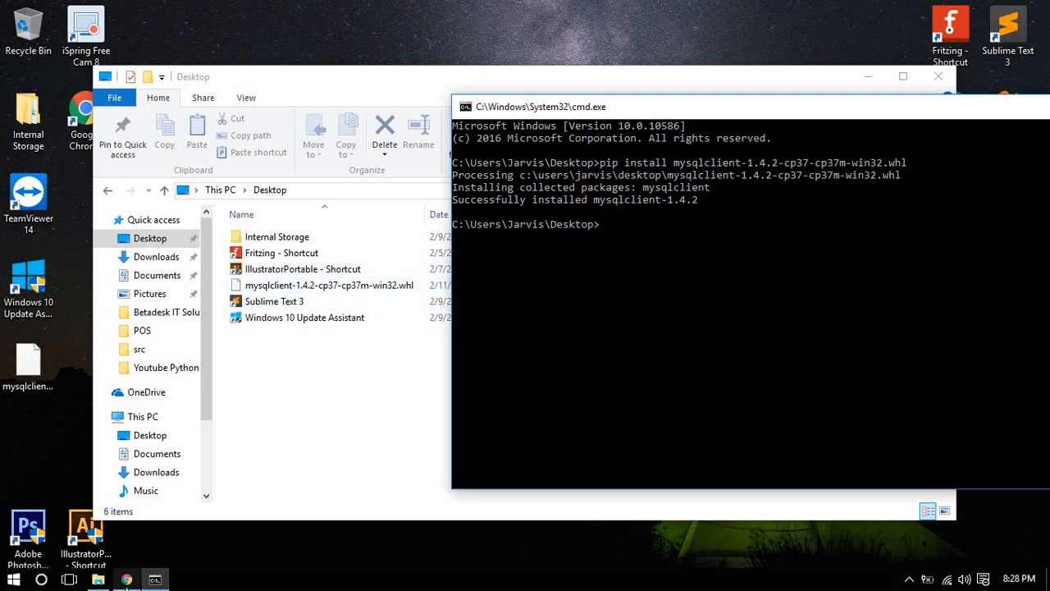
{"action": "left_click", "coordinate": [126, 581]}
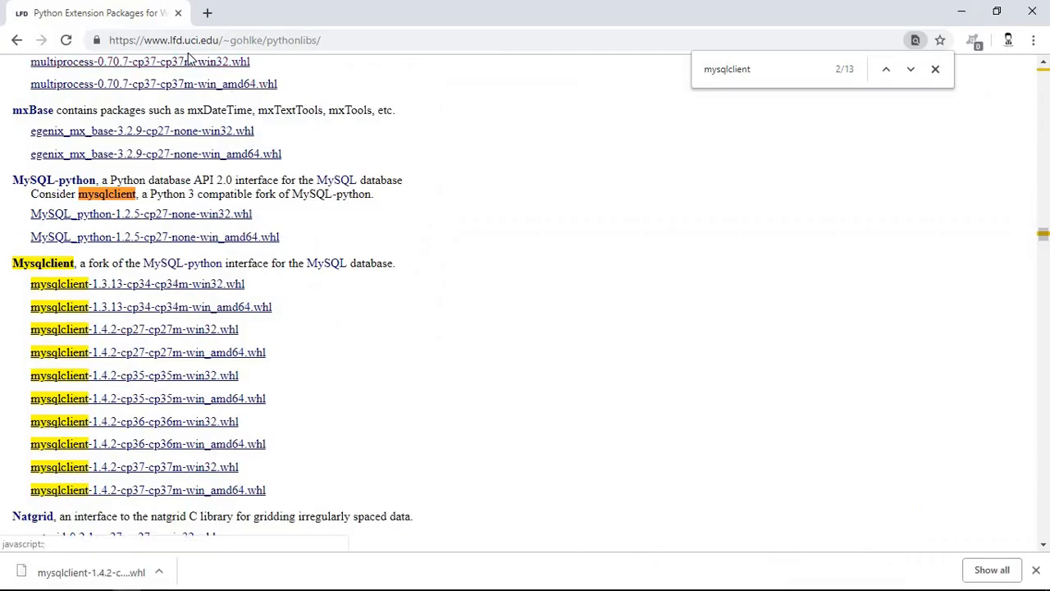